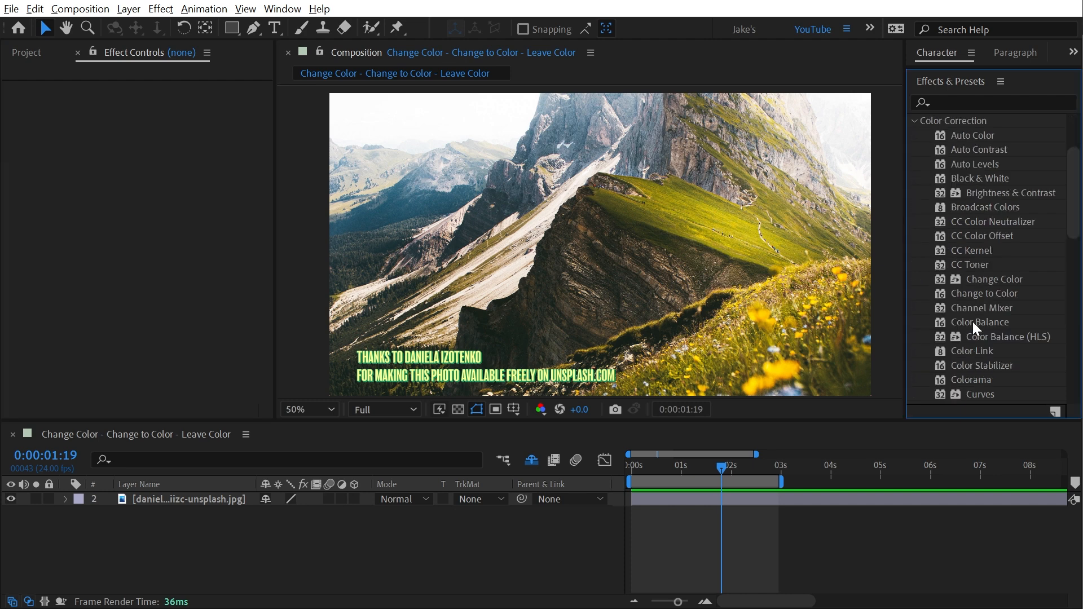
mouse_move(1007, 298)
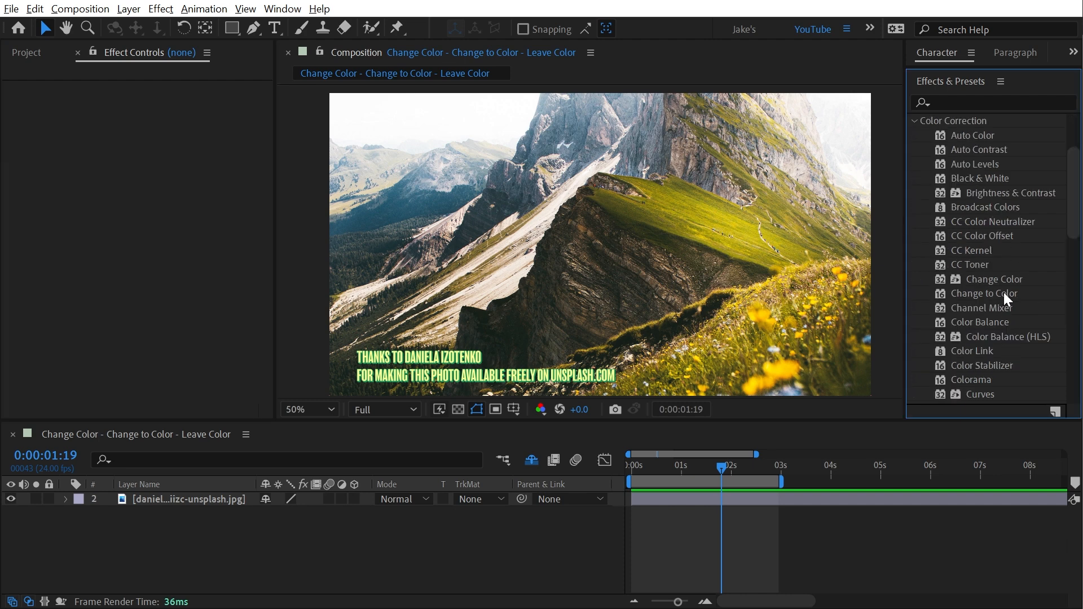
Add the Change Color effect, with default settings, to the mountain photo layer.
double_click(995, 279)
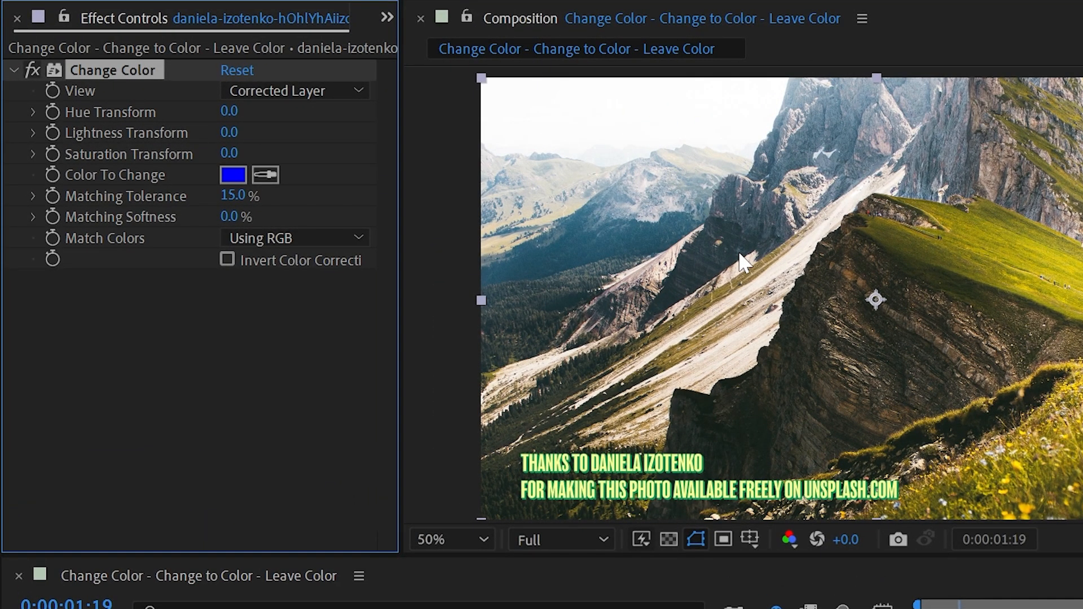
mouse_move(266, 145)
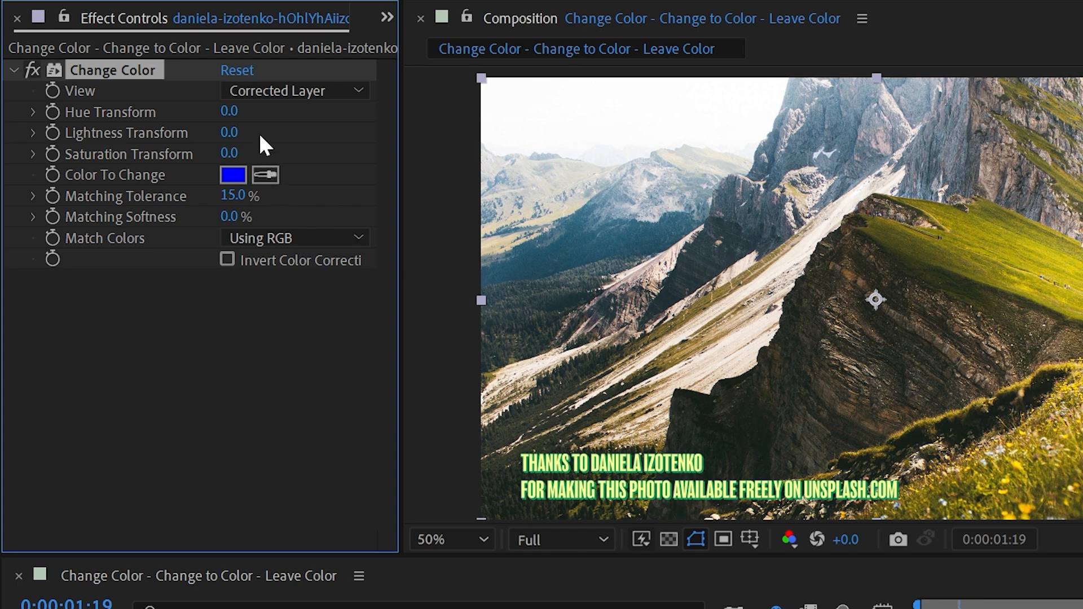
mouse_move(65, 197)
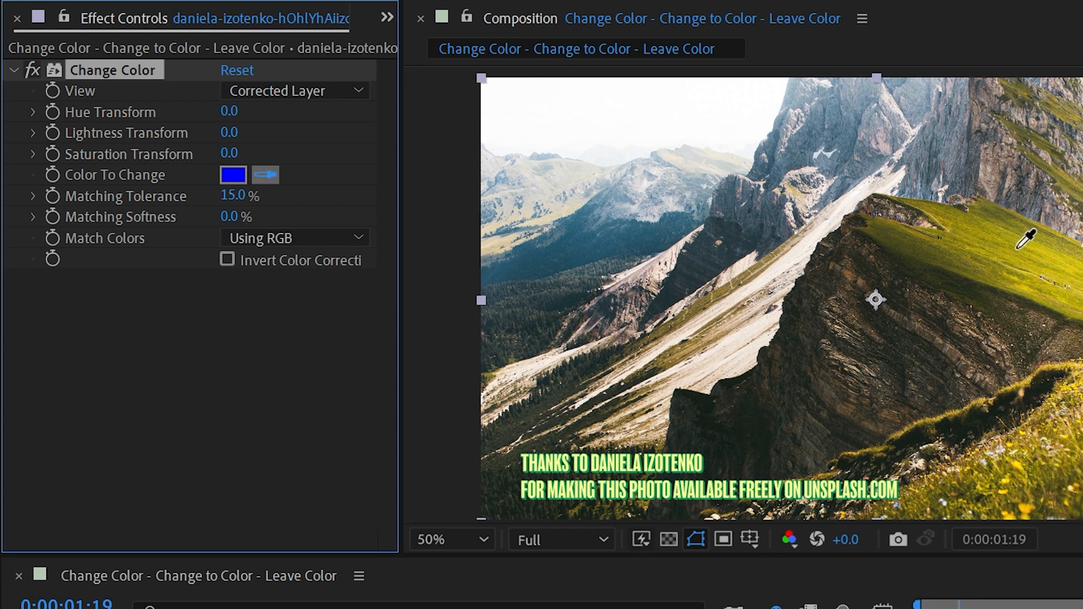
mouse_move(1032, 240)
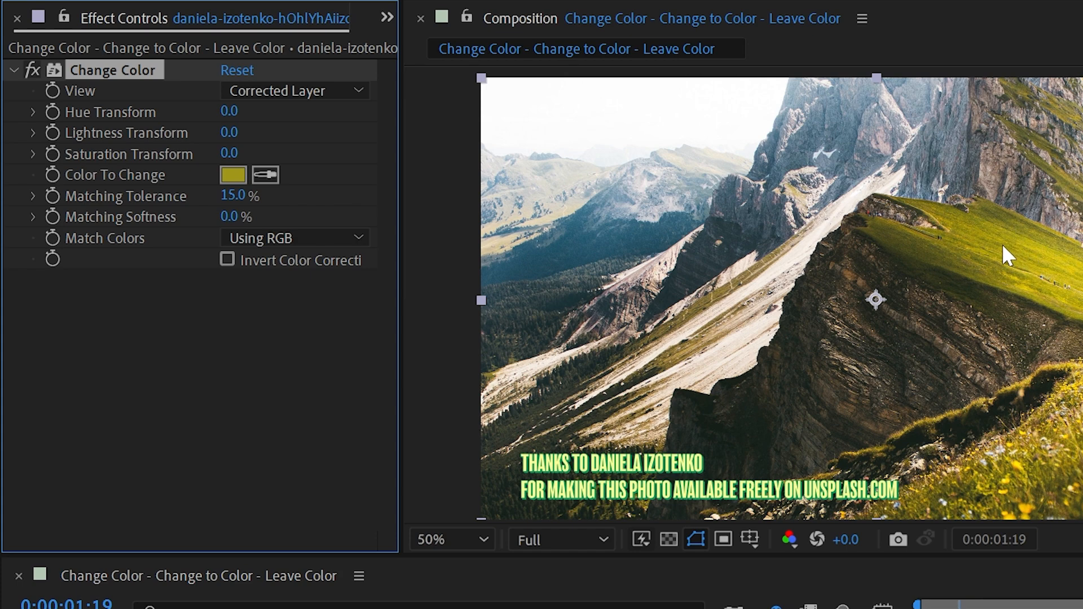
mouse_move(104, 133)
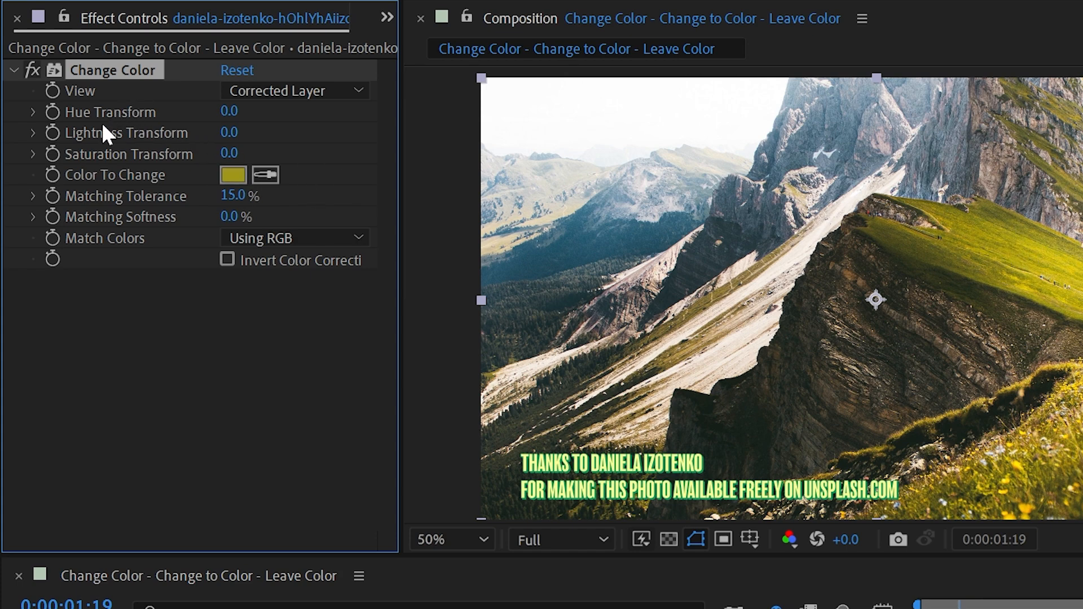
mouse_move(93, 121)
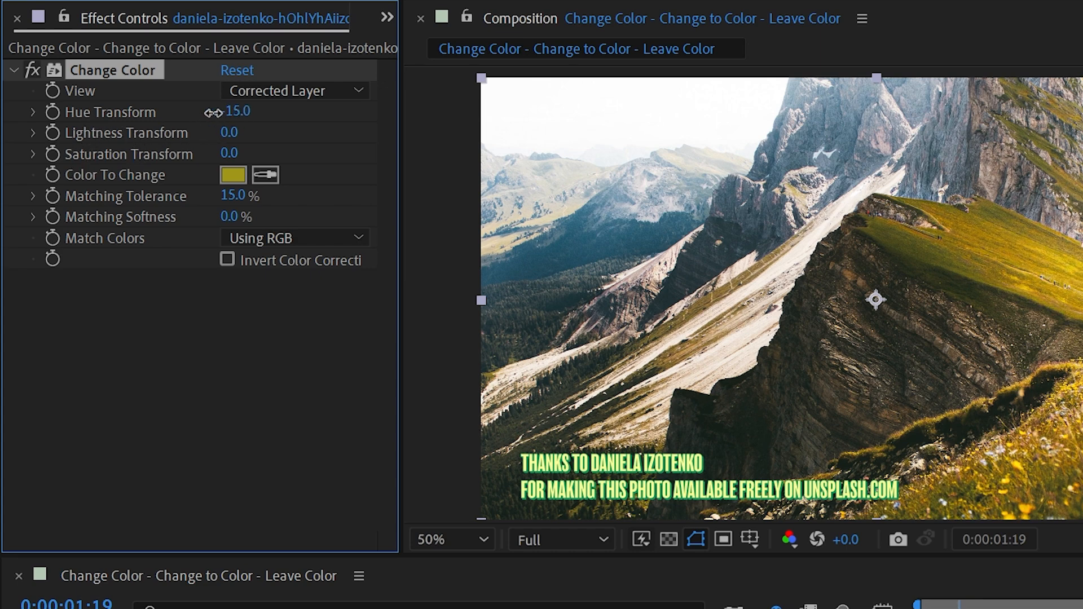
Set Hue Transform 166, Lightness 19, Saturation 22 and Matching Softness 12% to turn grass blue.
drag(238, 110, 233, 111)
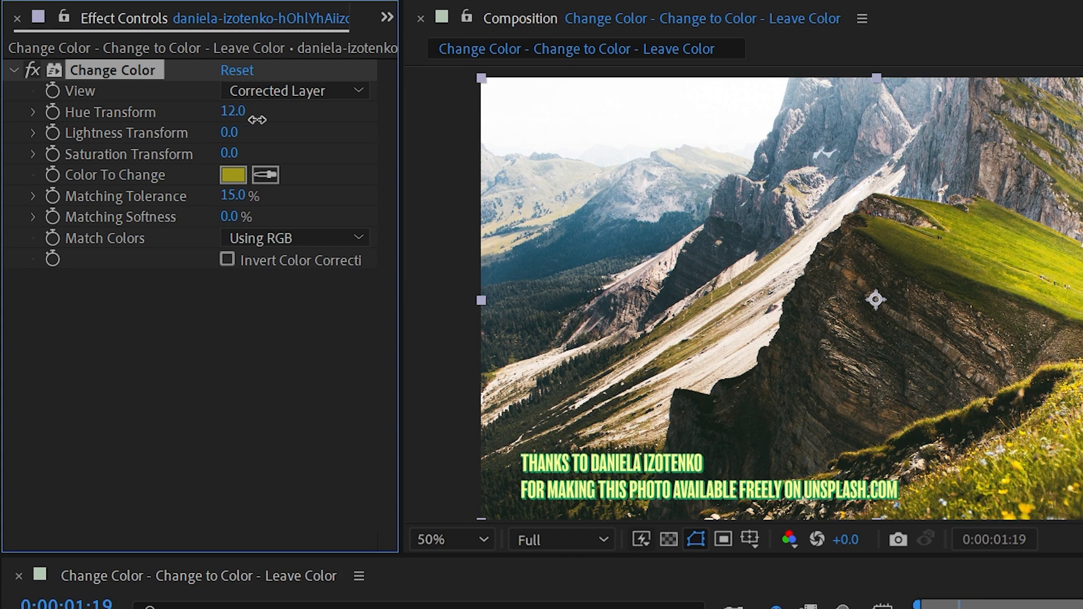
drag(233, 111, 490, 123)
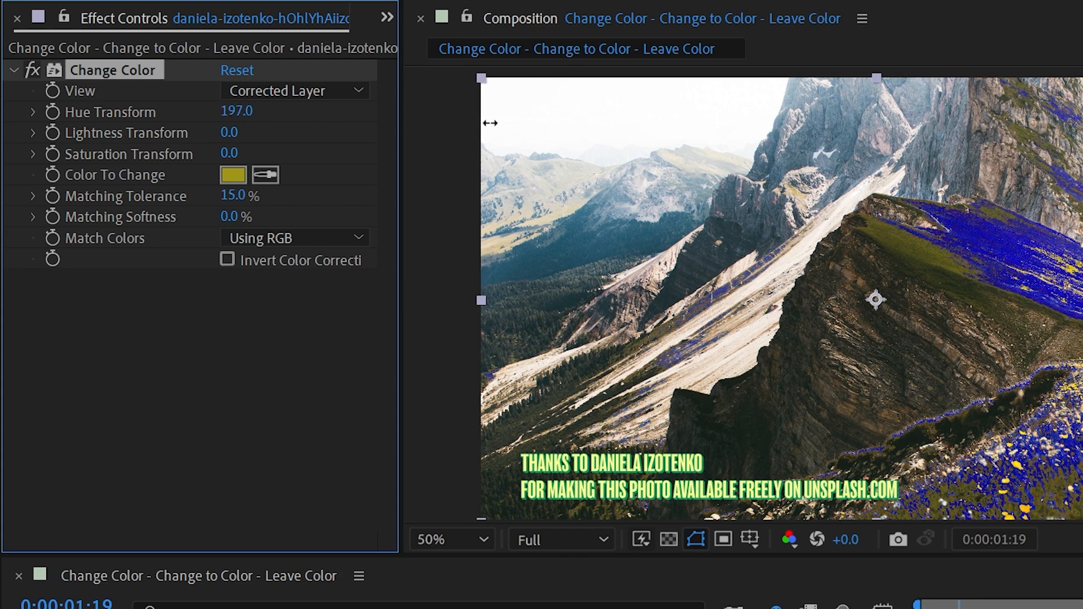
drag(491, 123, 453, 129)
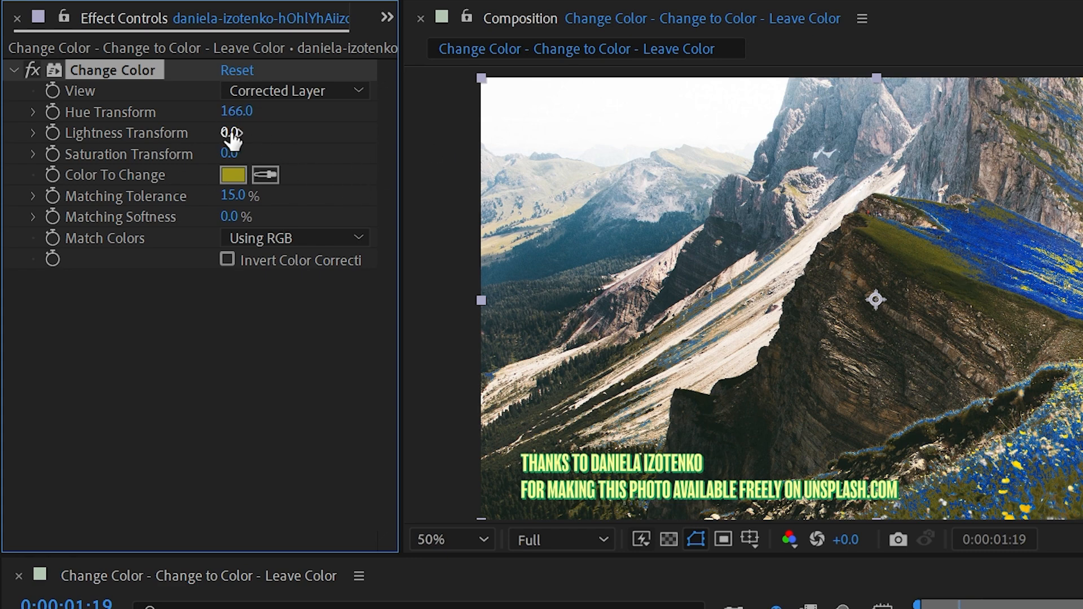
drag(228, 133, 245, 133)
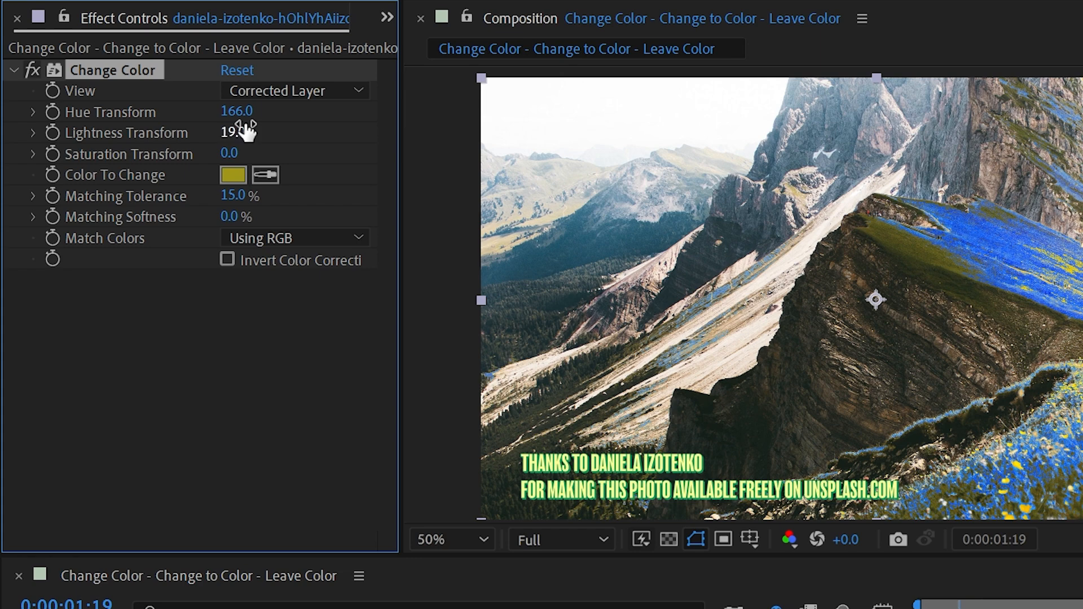
drag(235, 153, 352, 151)
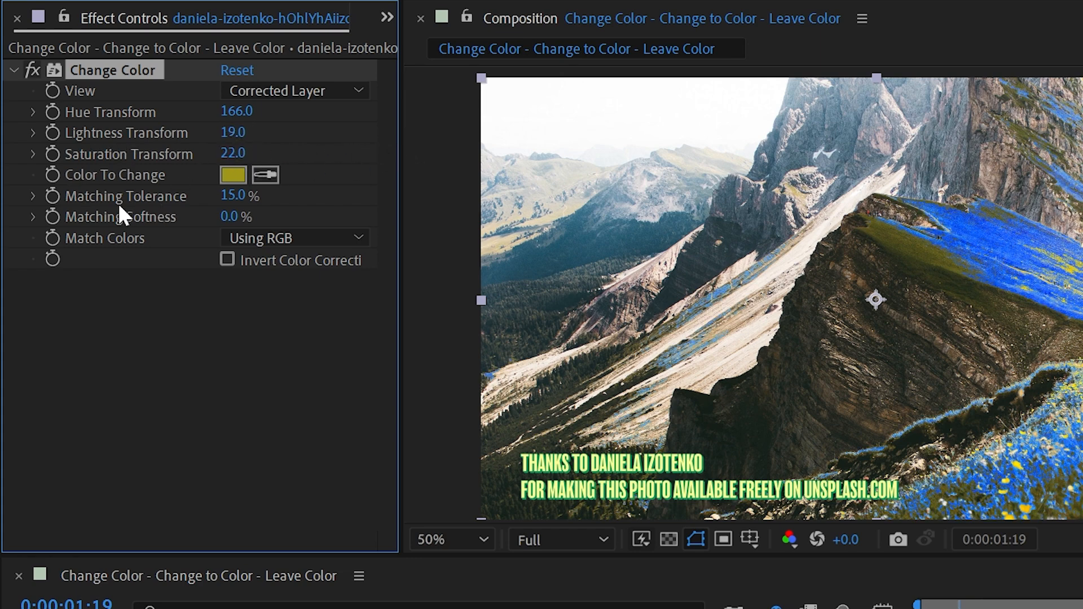
mouse_move(228, 208)
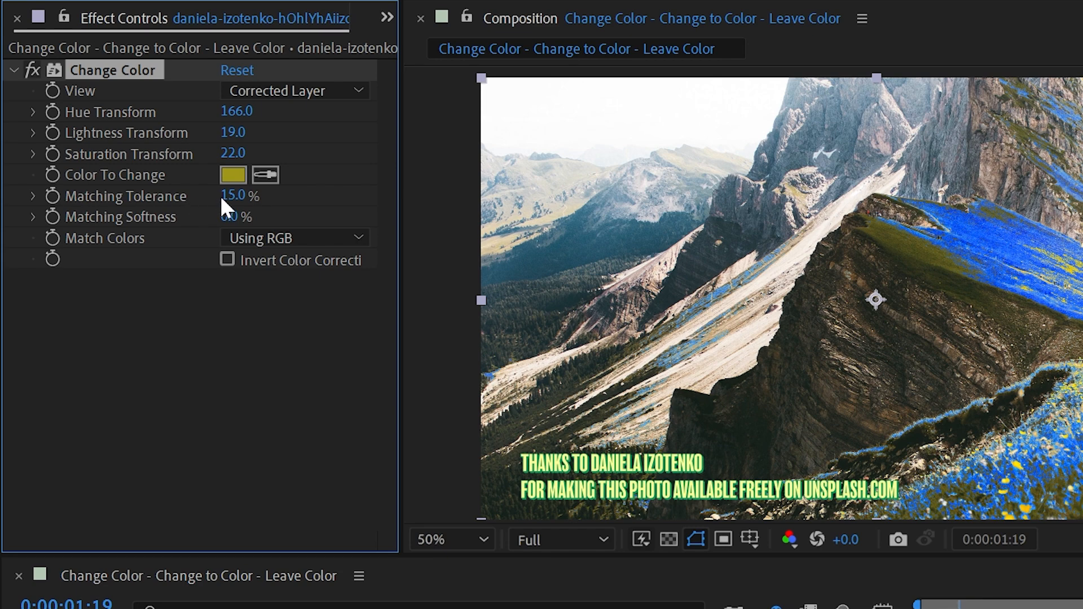
drag(235, 196, 240, 196)
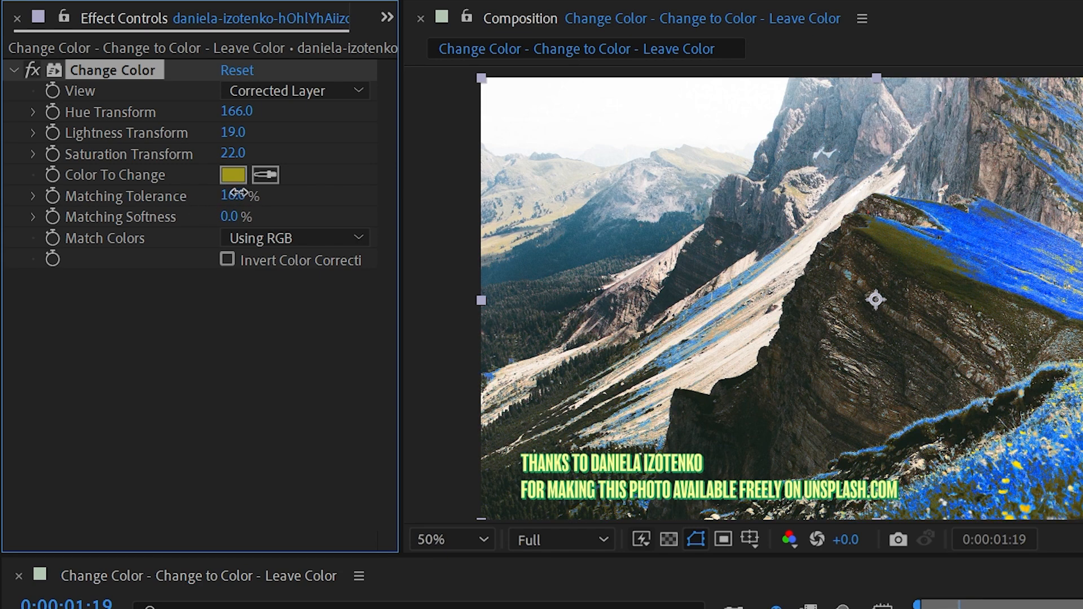
drag(231, 196, 242, 196)
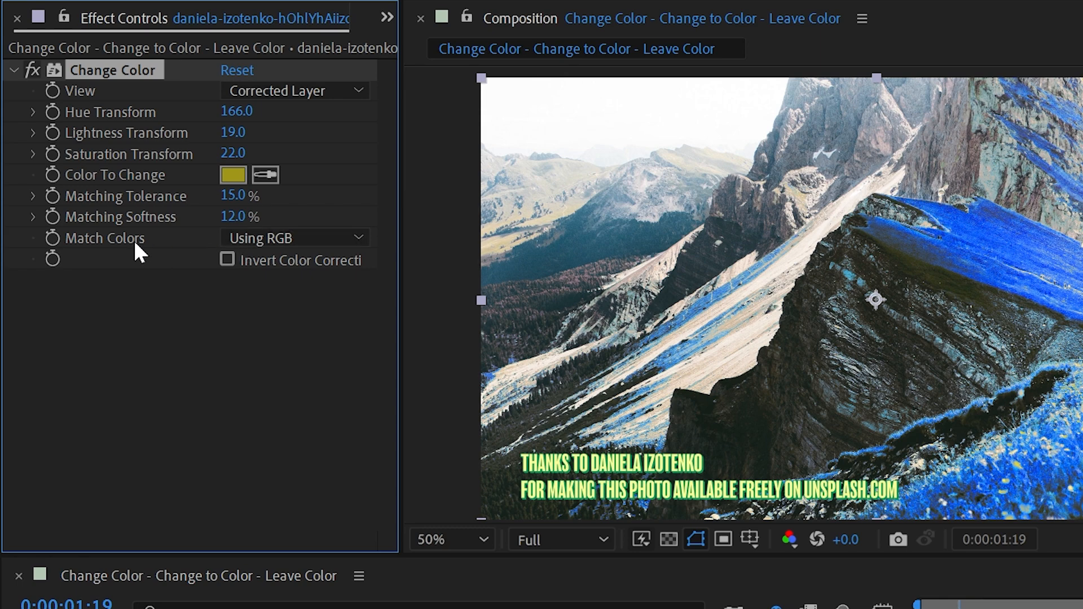
mouse_move(631, 207)
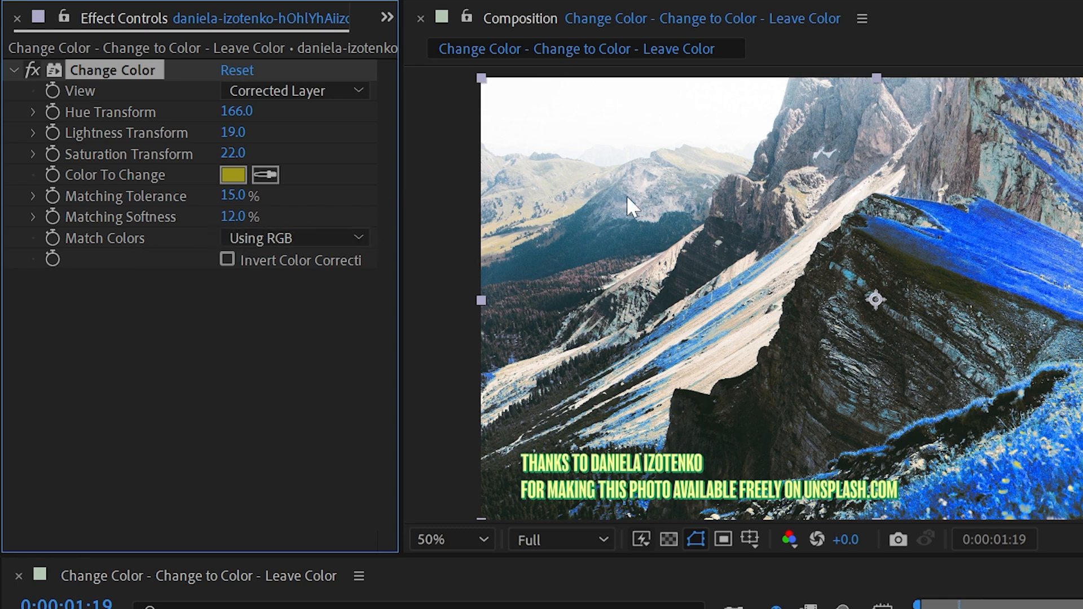
mouse_move(304, 249)
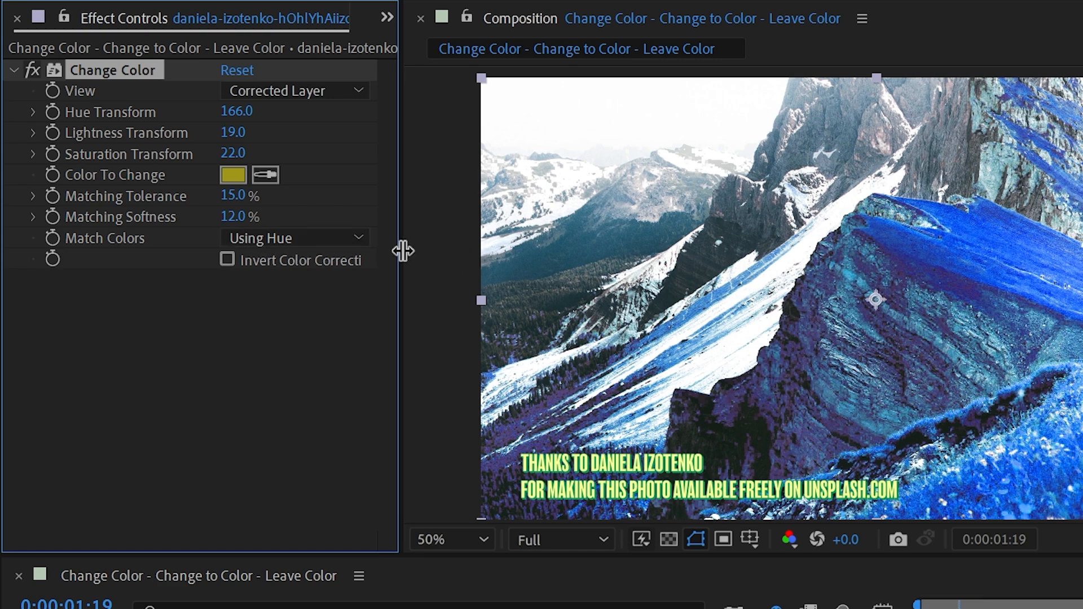
click(294, 238)
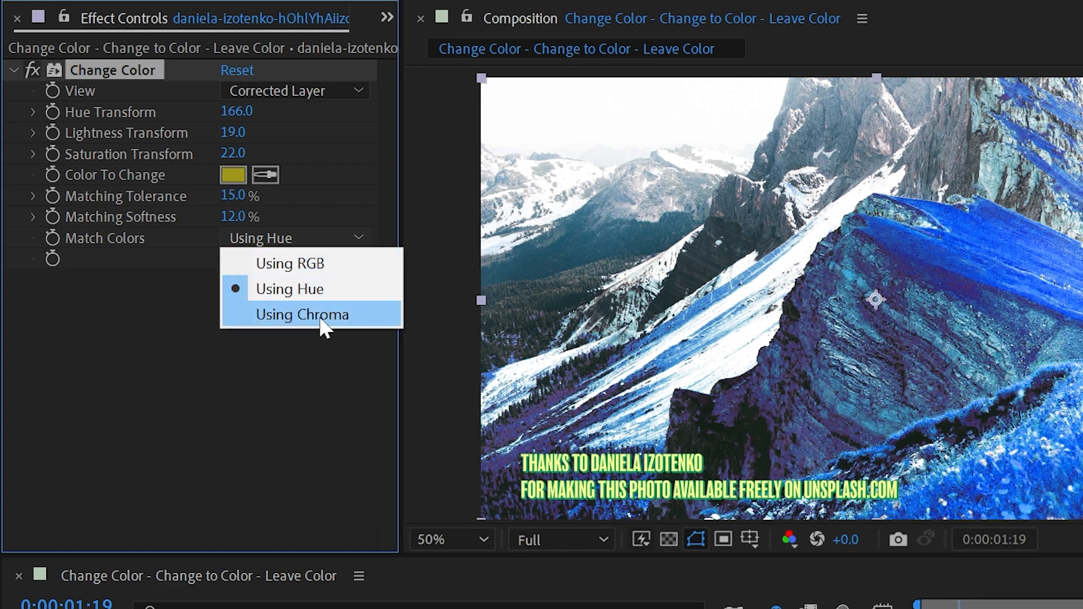
click(302, 315)
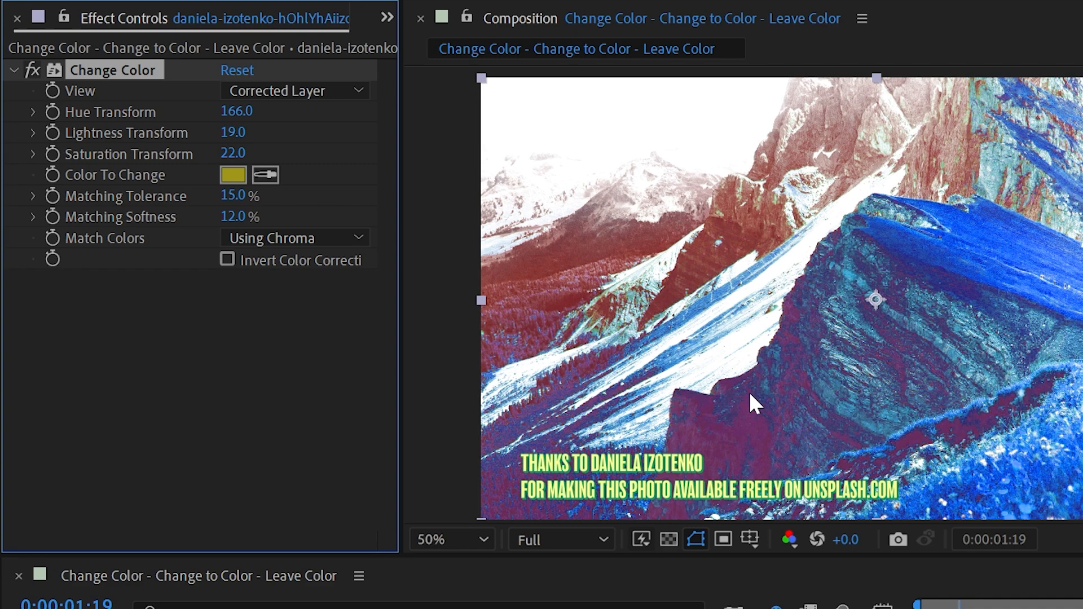
click(293, 238)
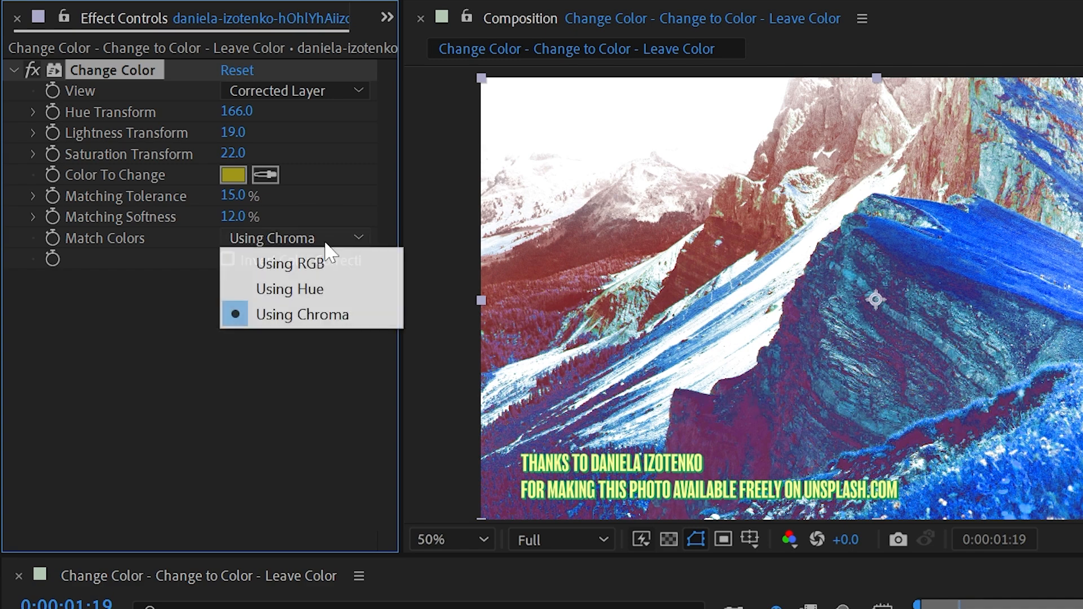
click(295, 264)
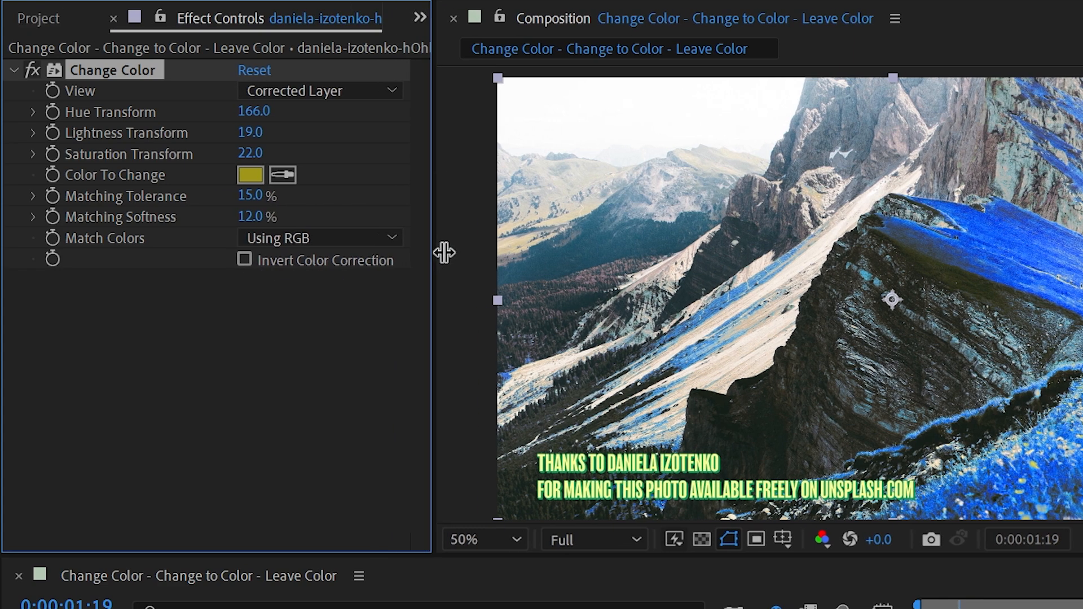
Turn on Invert Color Correction in Change Color so the grass stays yellow.
click(240, 260)
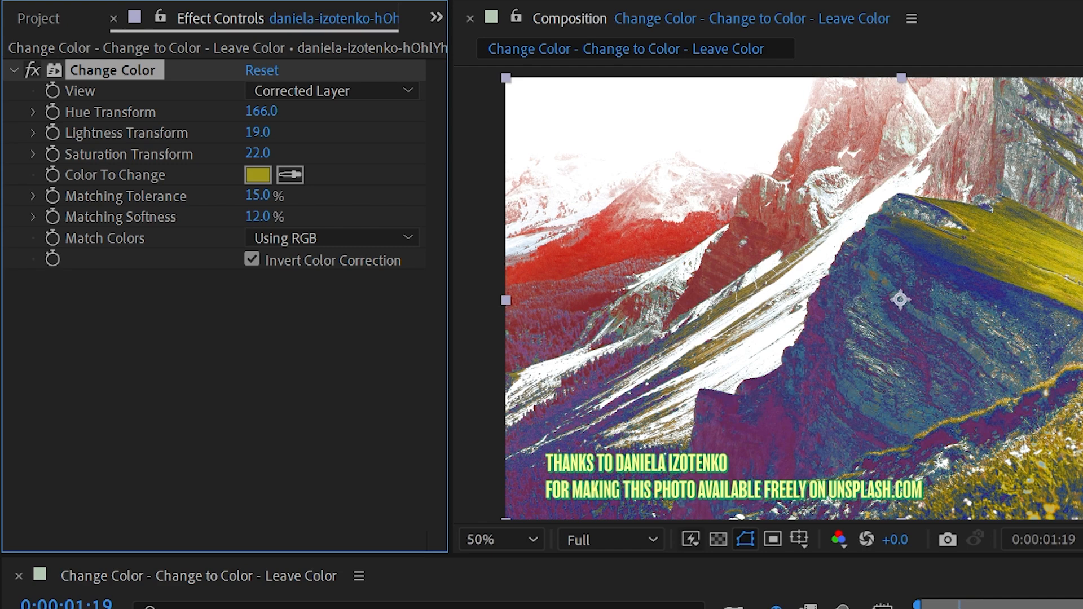
mouse_move(929, 349)
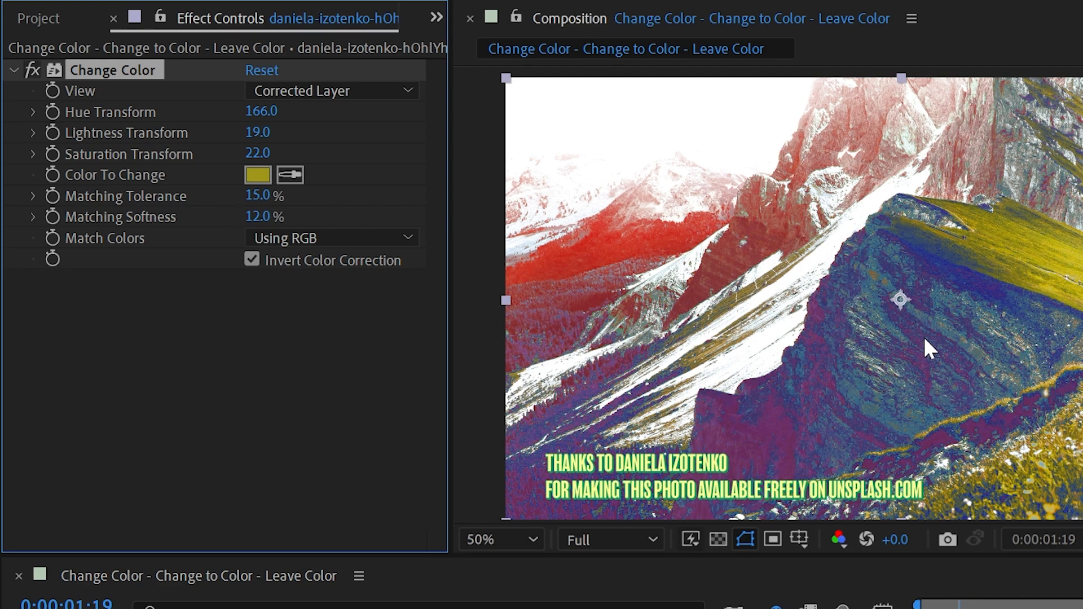
mouse_move(739, 307)
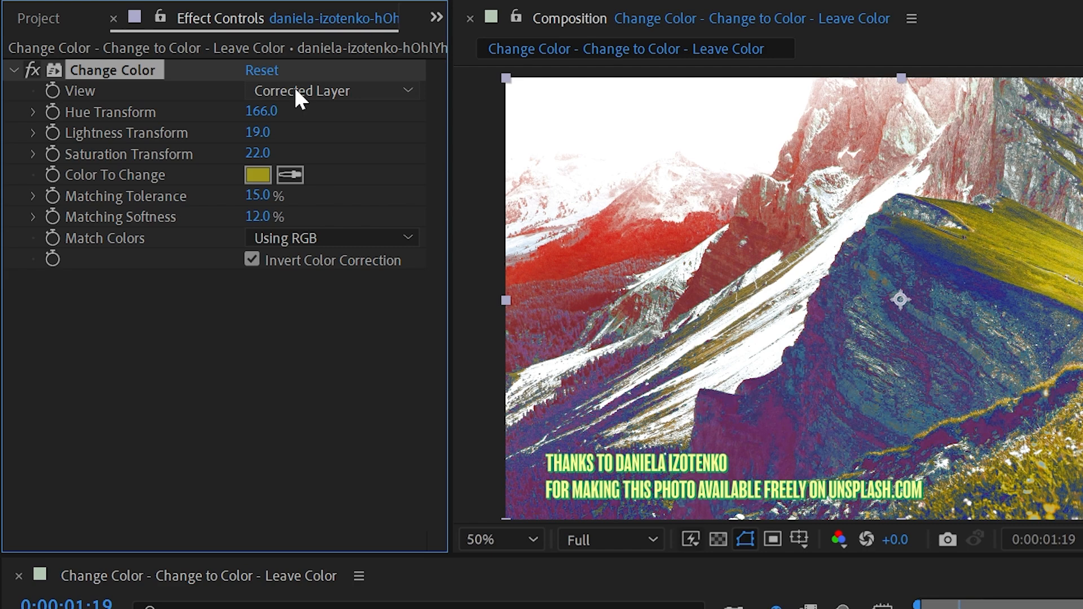
Switch the View to Color Correction Mask and turn Invert Color Correction off.
click(332, 91)
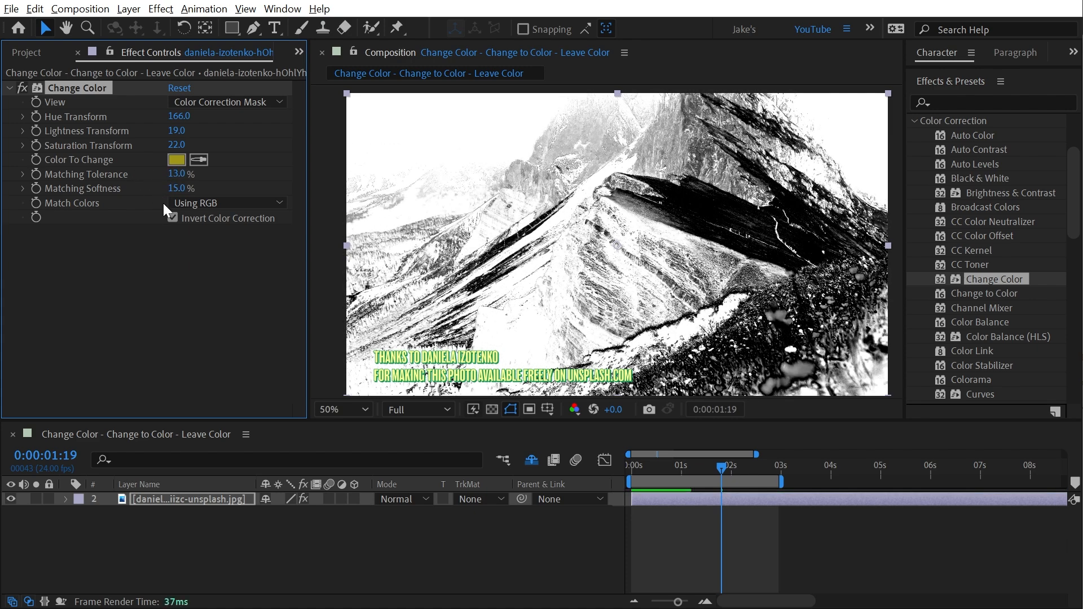
click(173, 218)
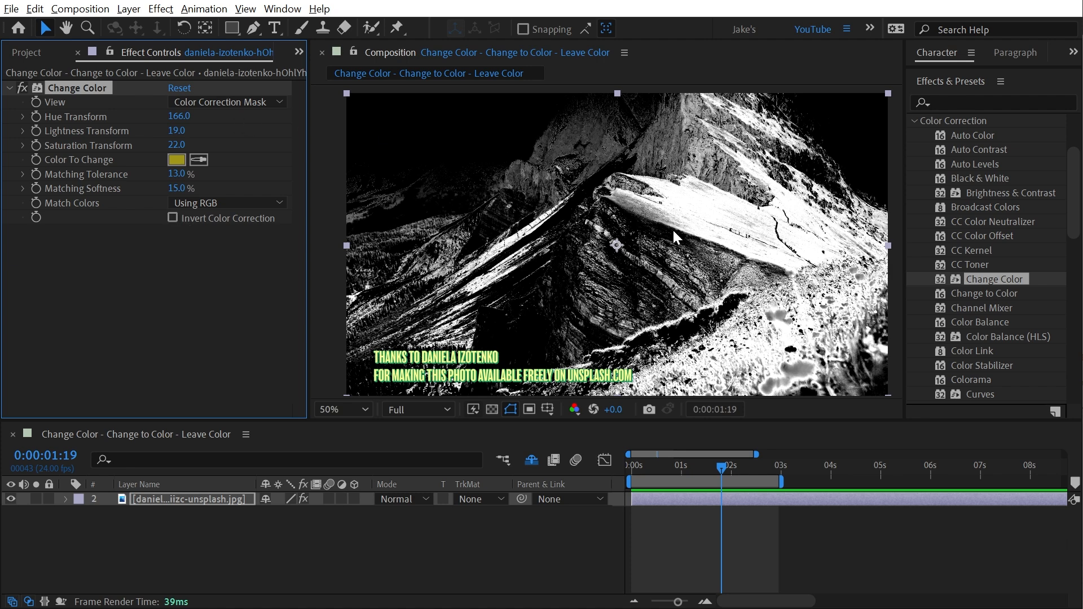
mouse_move(551, 200)
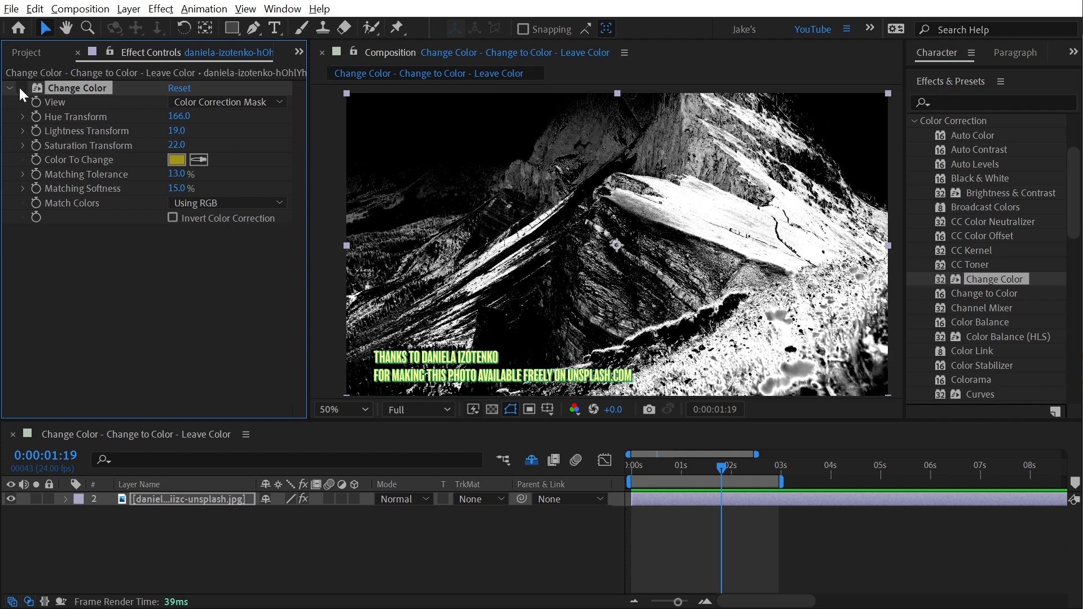
Collapse Change Color and set Change to Color's To colour to magenta (FF00FC).
click(9, 88)
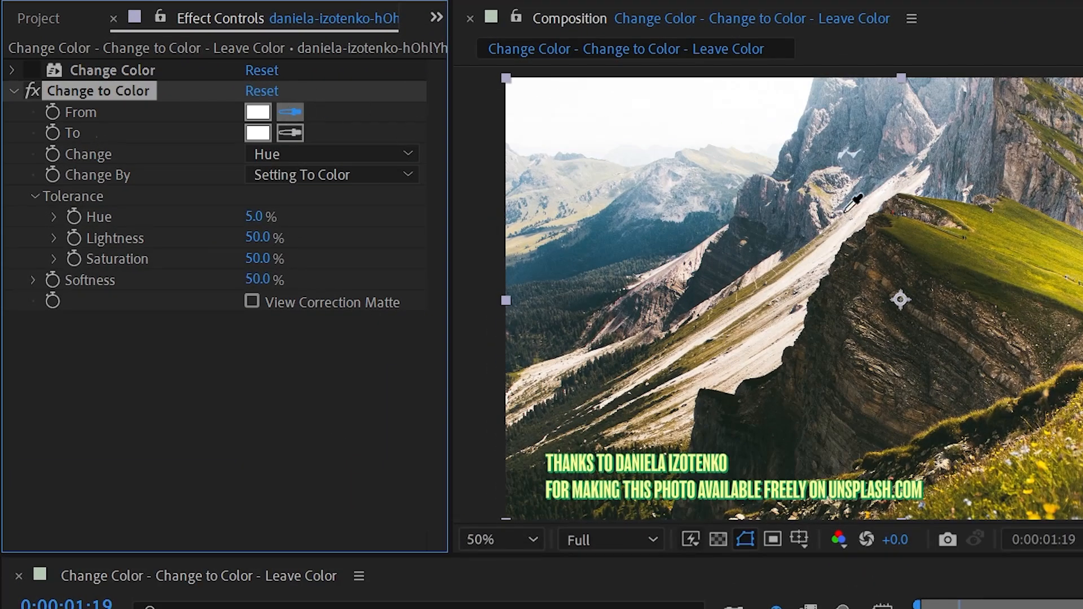
mouse_move(1074, 245)
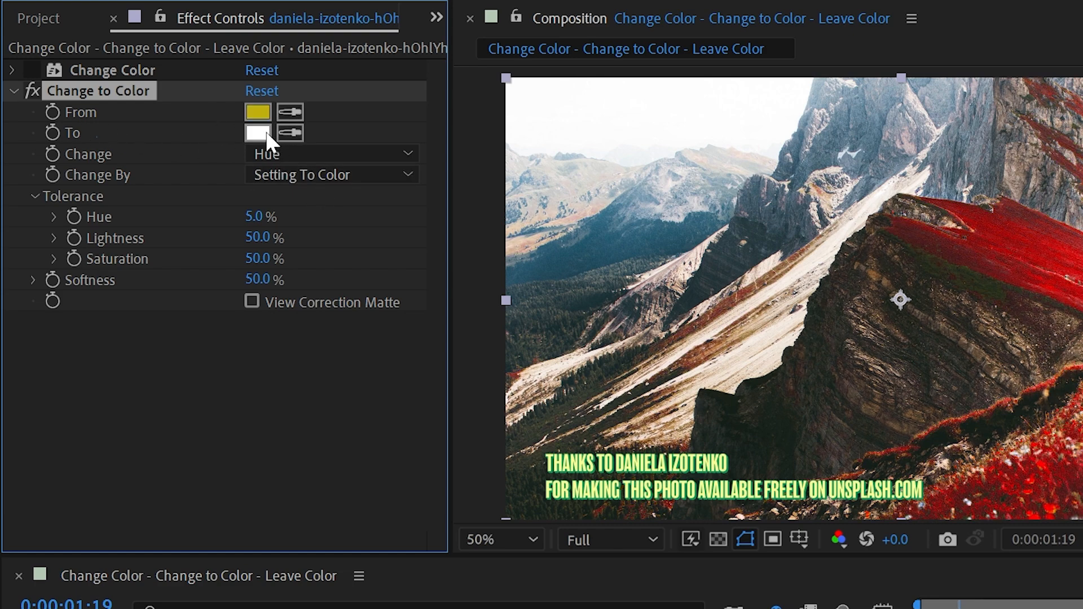
click(258, 133)
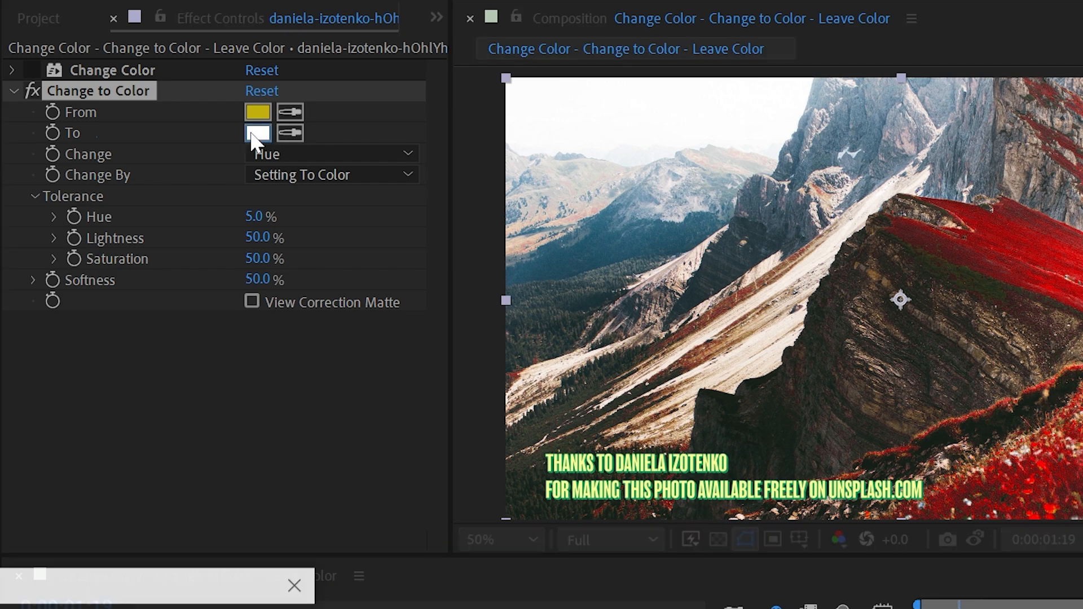
click(258, 133)
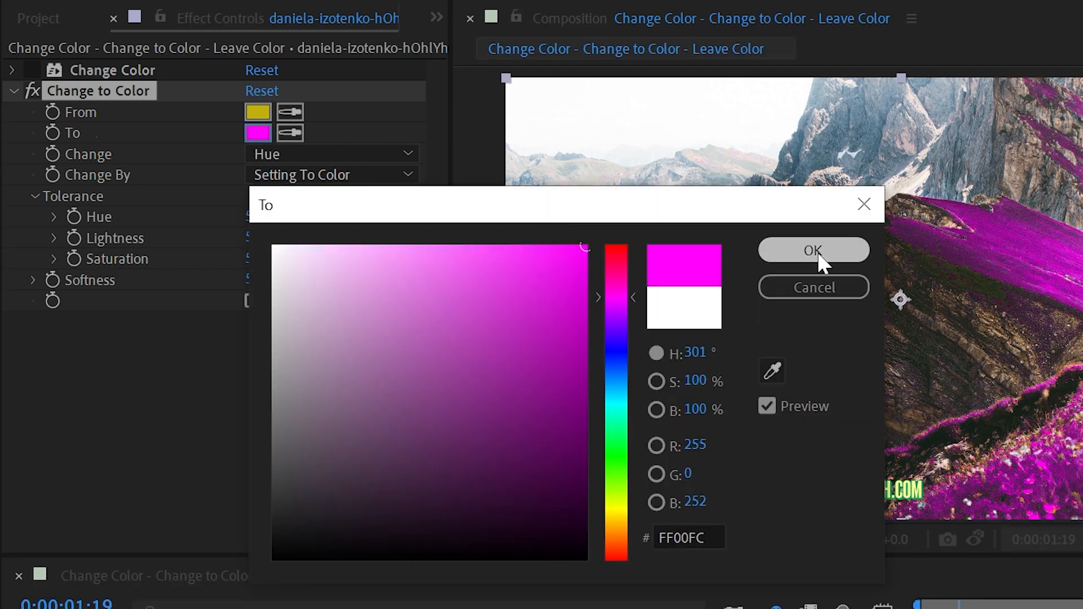
click(814, 251)
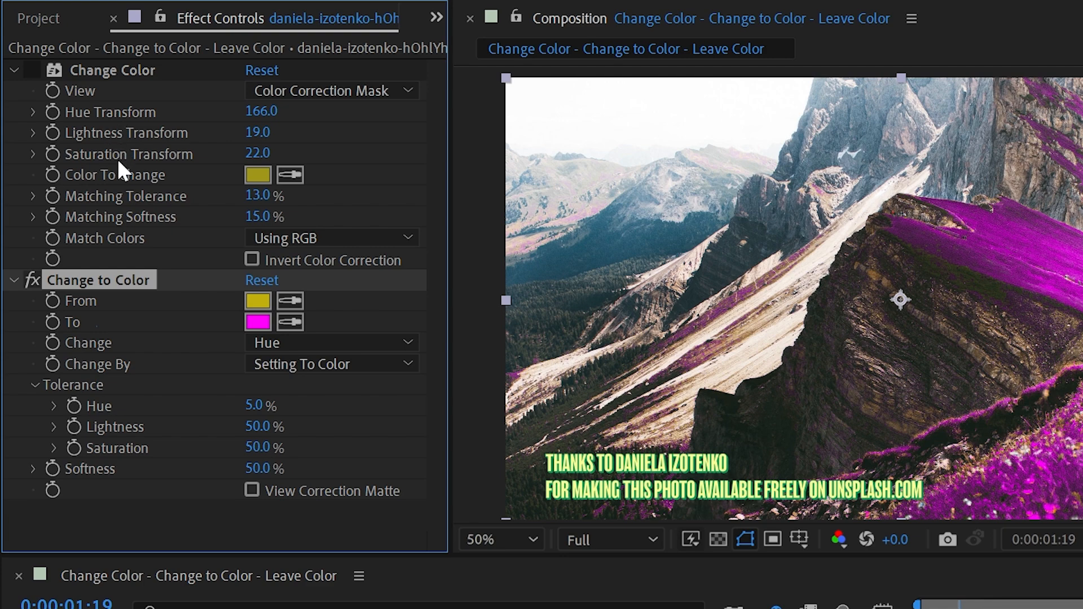
mouse_move(17, 74)
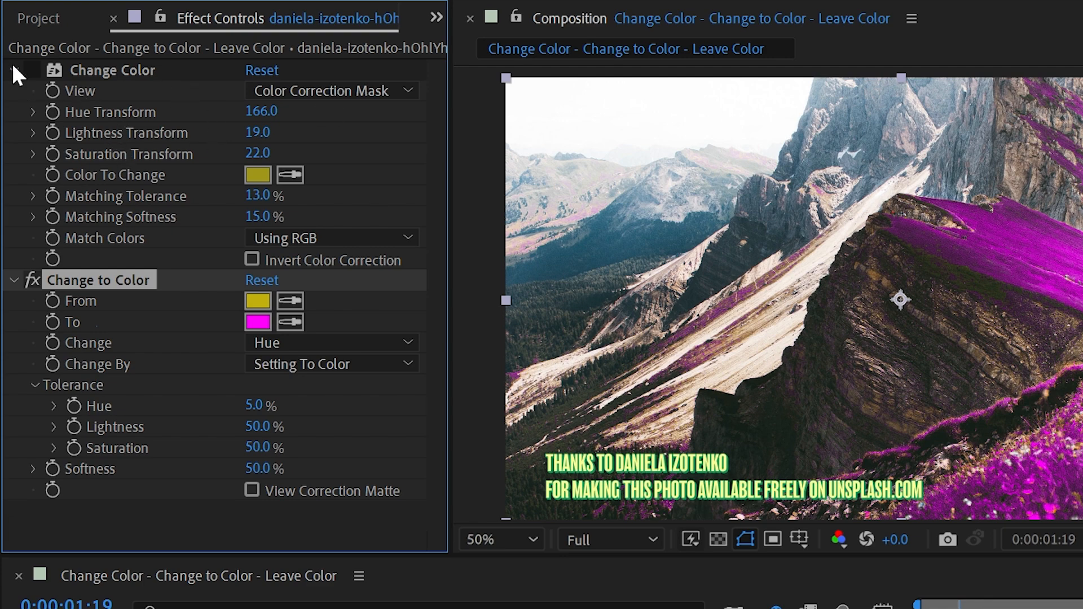
Set Change to Color's Change to Hue, Lightness & Saturation, trying Hue & Lightness first.
click(12, 70)
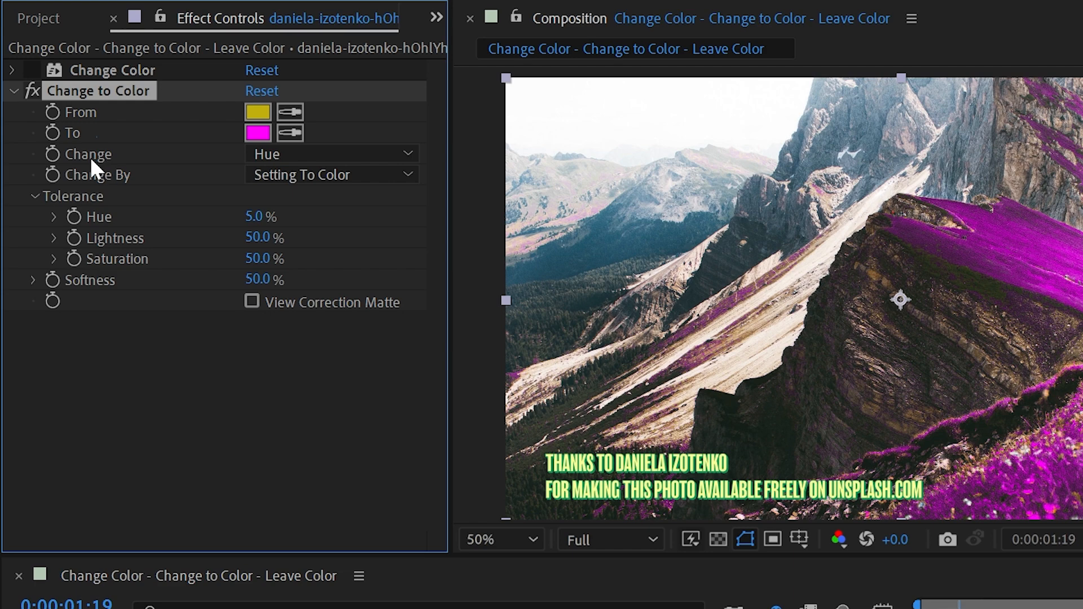
mouse_move(235, 121)
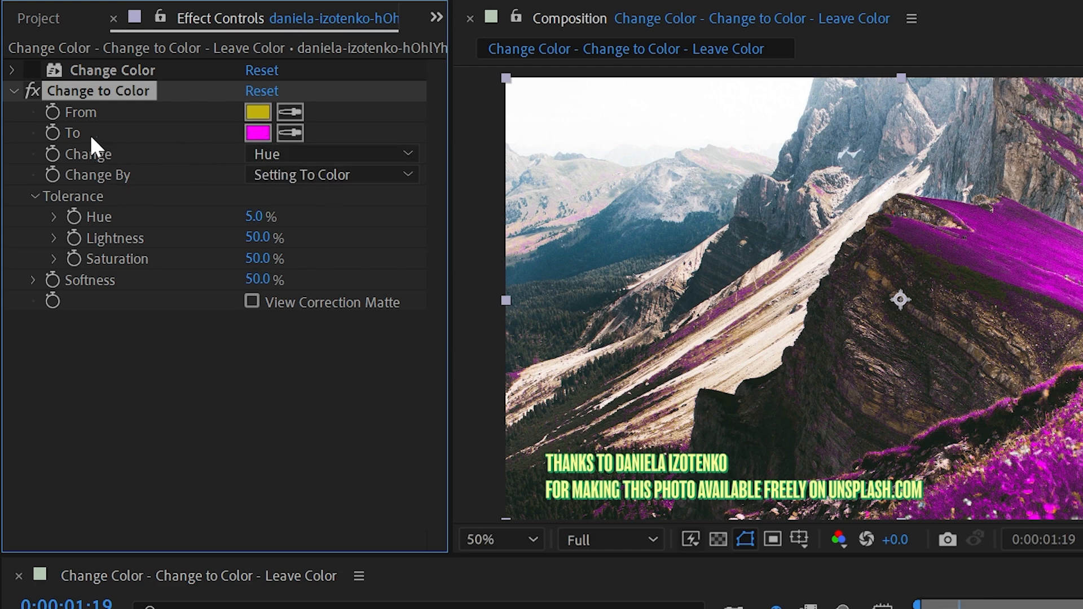
mouse_move(127, 167)
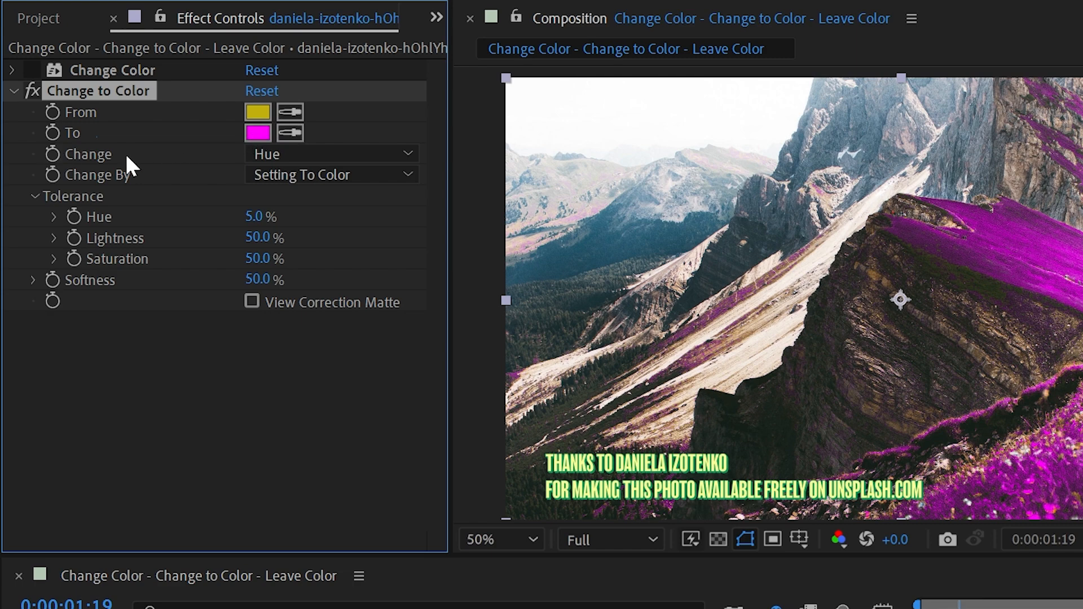
click(332, 153)
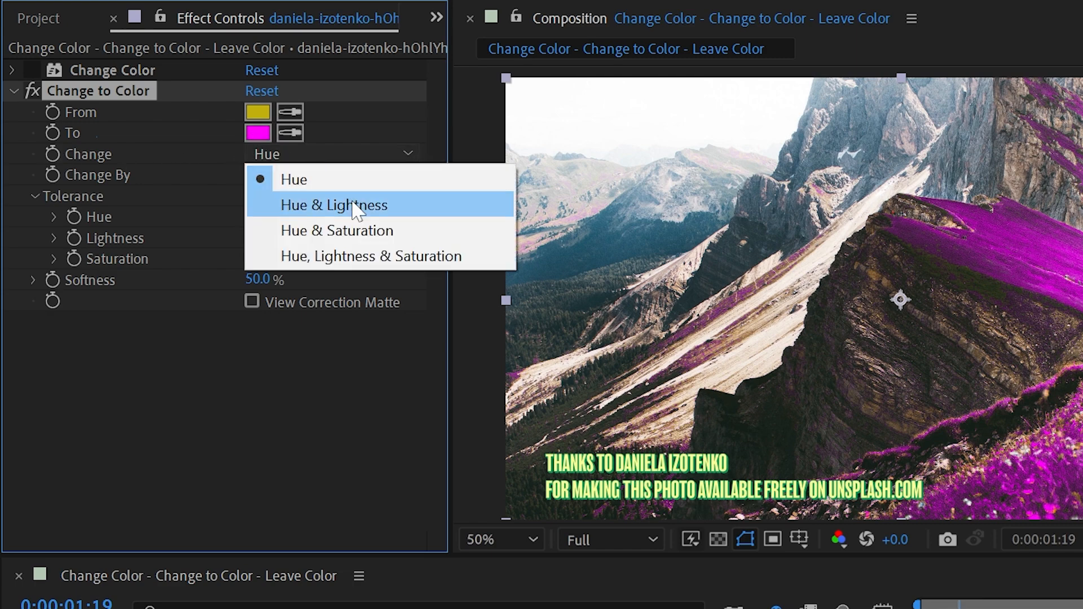
click(334, 204)
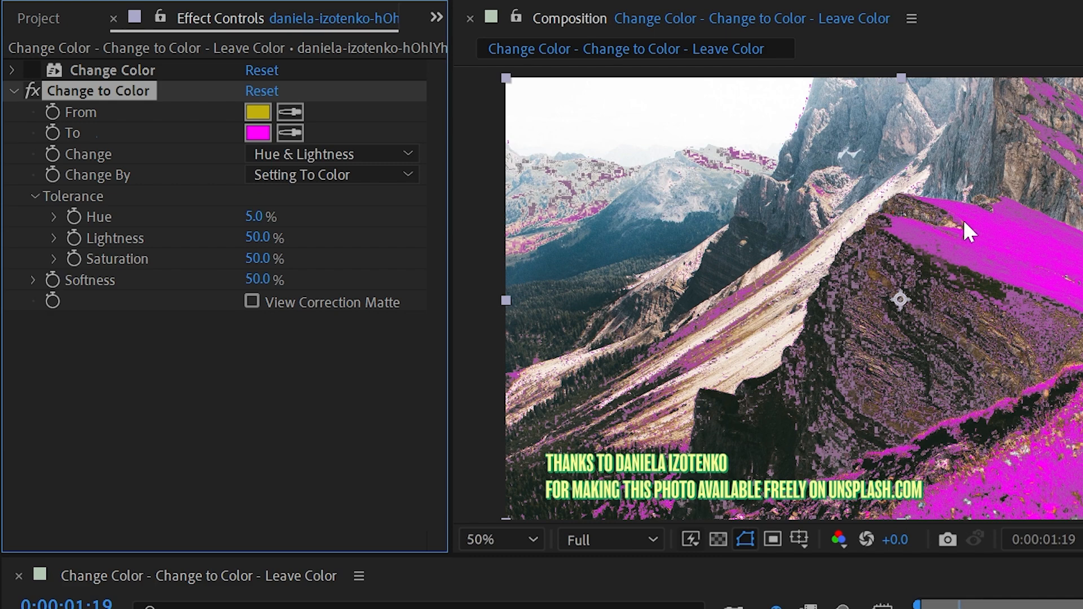
click(330, 153)
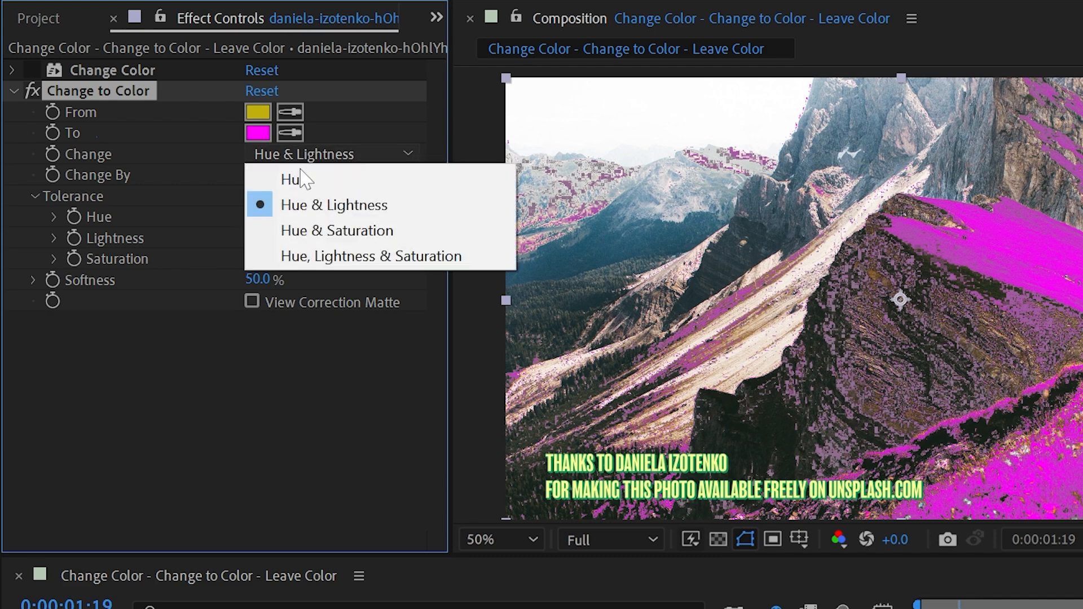
mouse_move(403, 212)
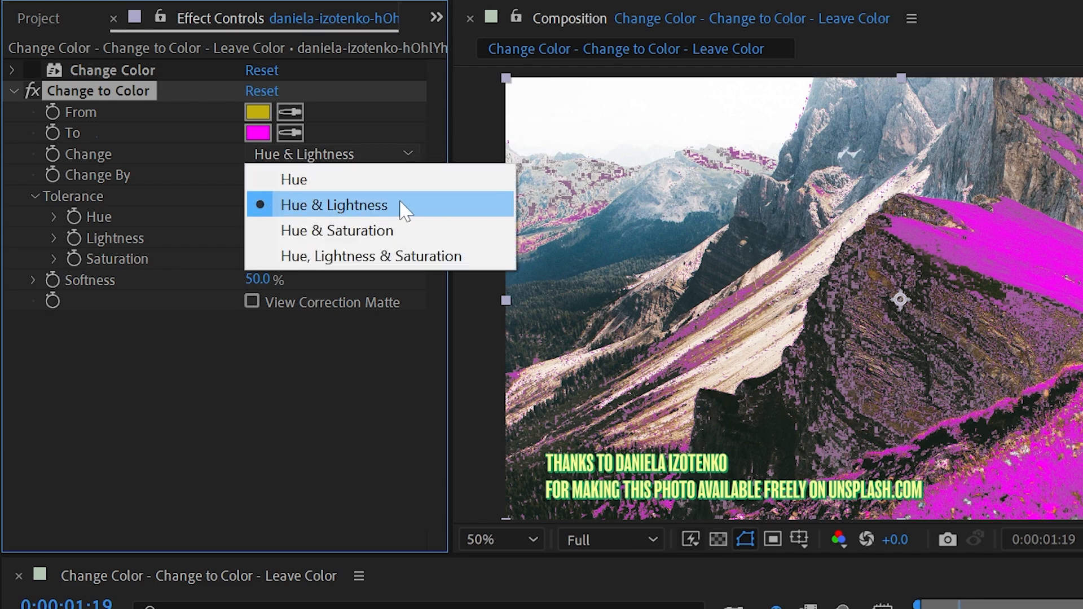
click(336, 230)
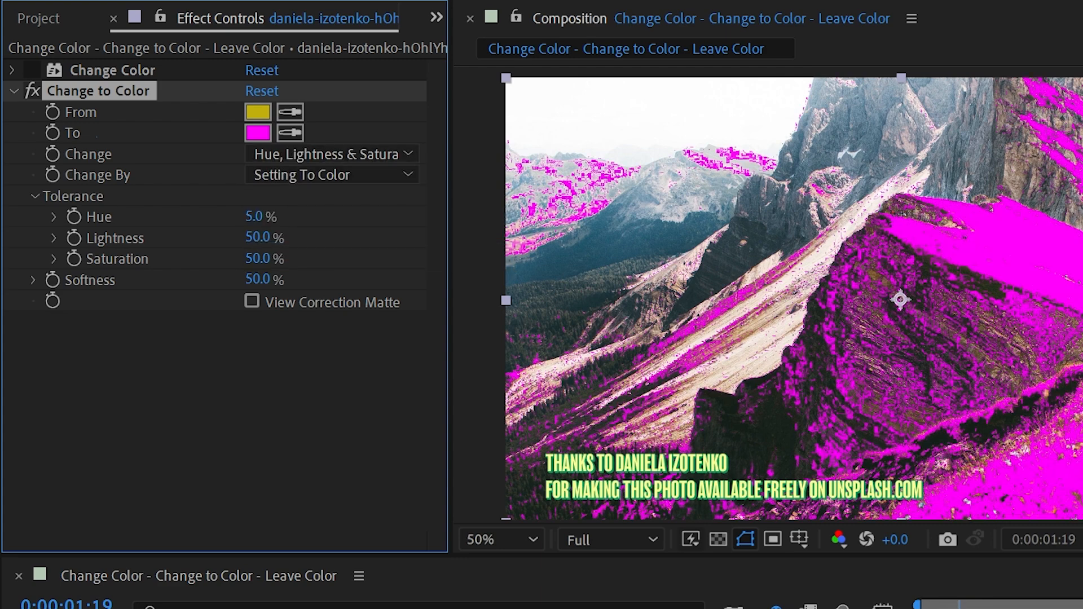
Zoom the preview in to inspect the magenta patches, then back to 100%.
click(487, 540)
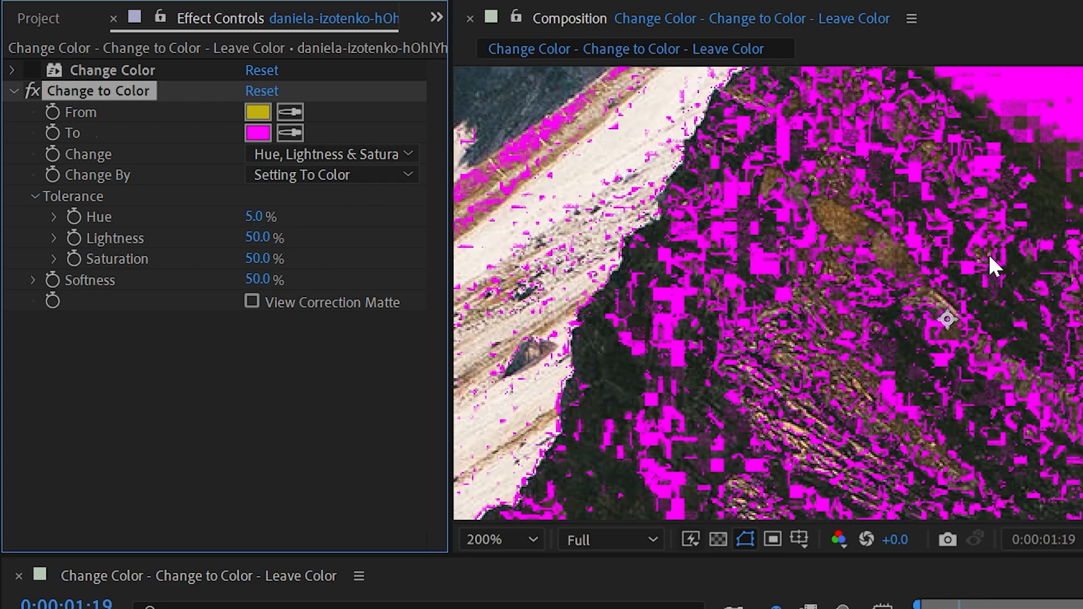
click(485, 540)
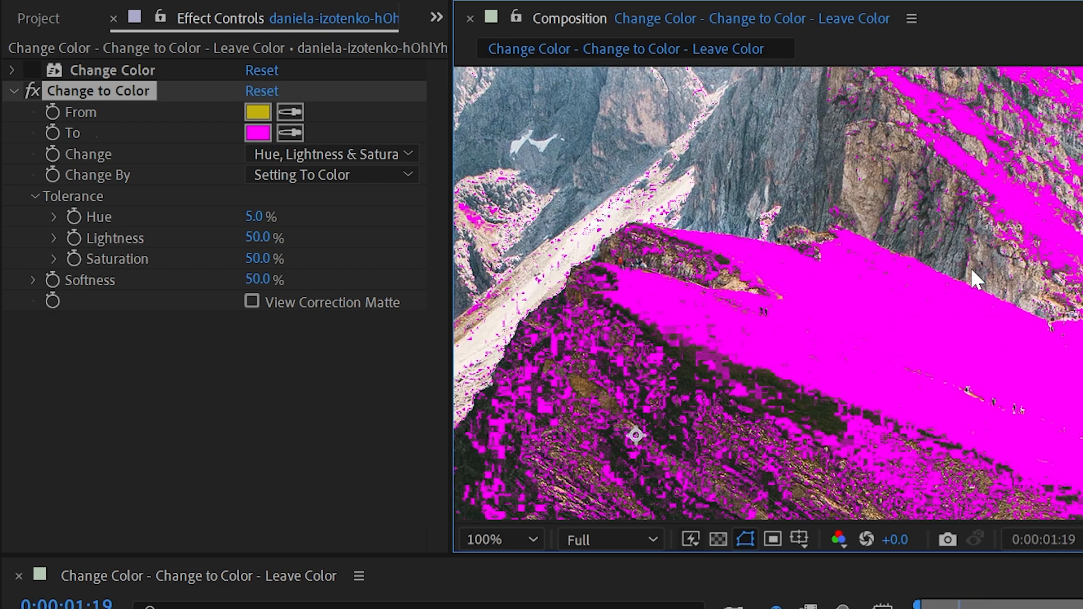
click(331, 153)
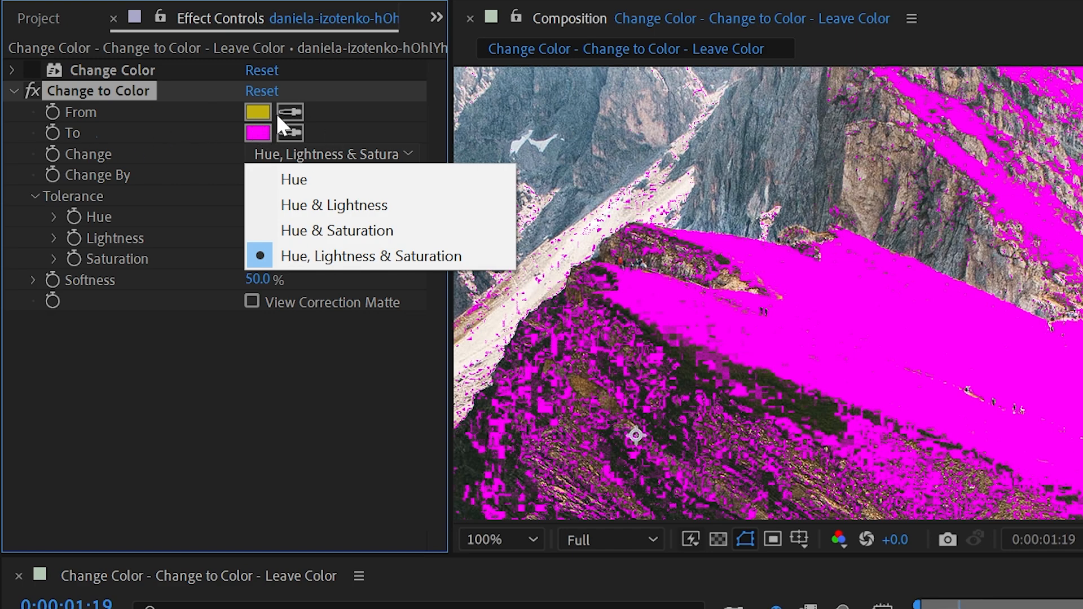
mouse_move(307, 179)
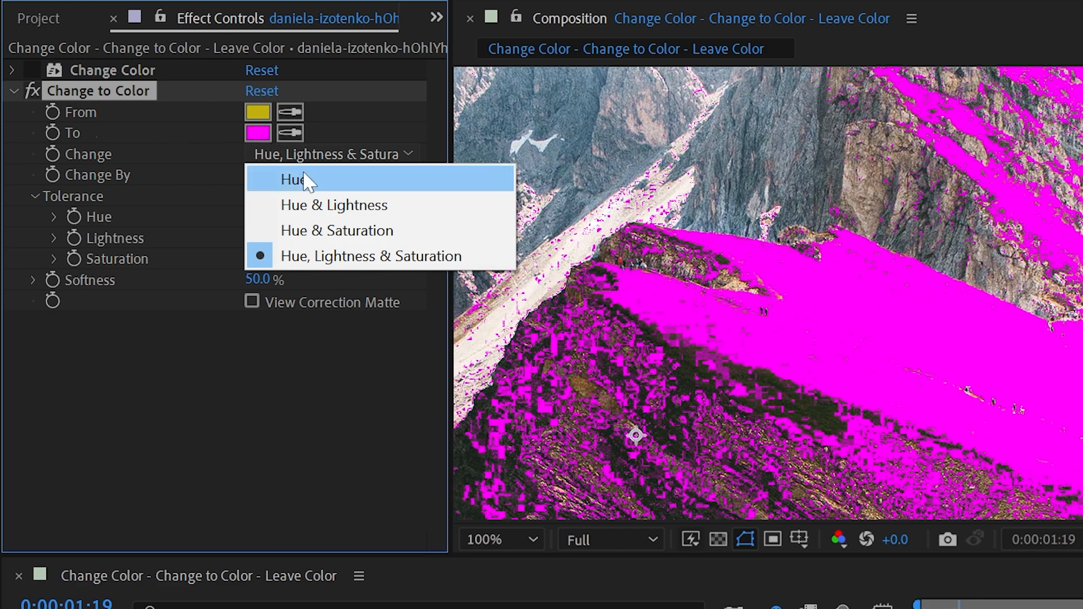
Set Change to Hue and Change By to Setting To Color after trying Transforming To Color.
click(298, 179)
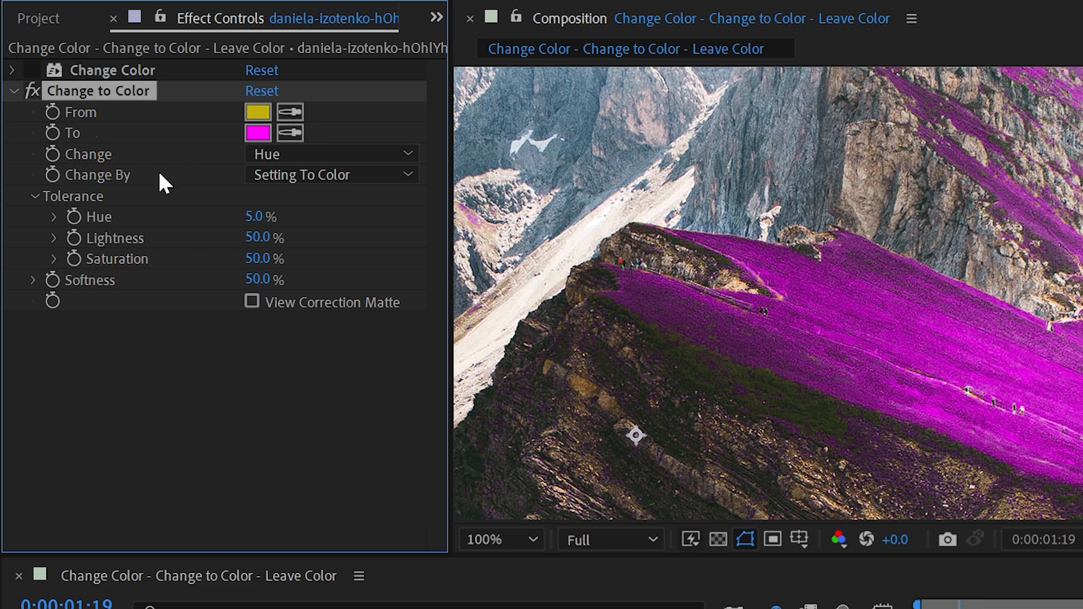
click(332, 174)
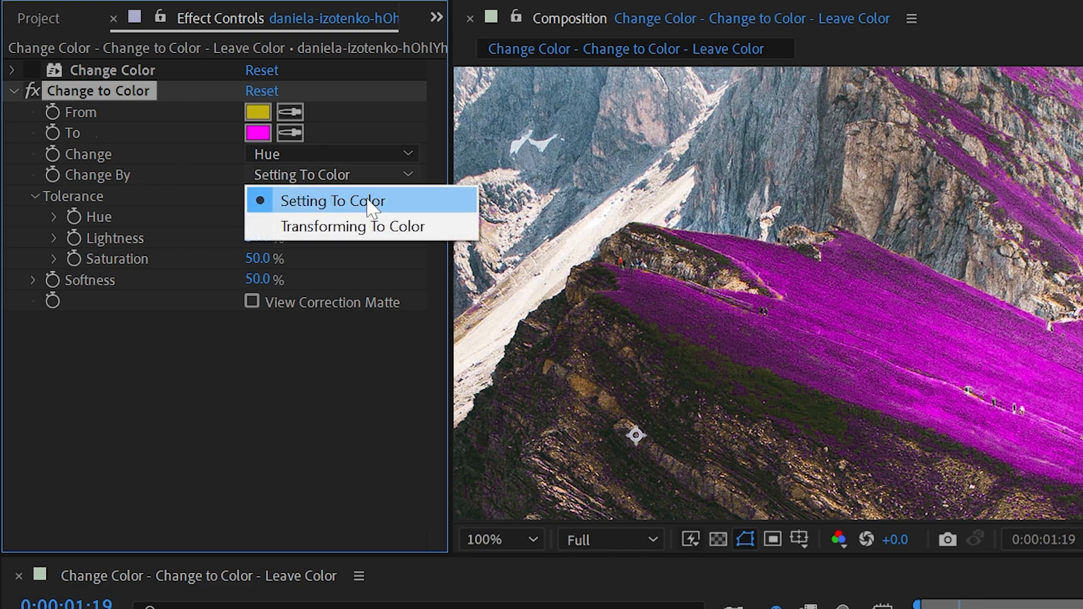
mouse_move(323, 225)
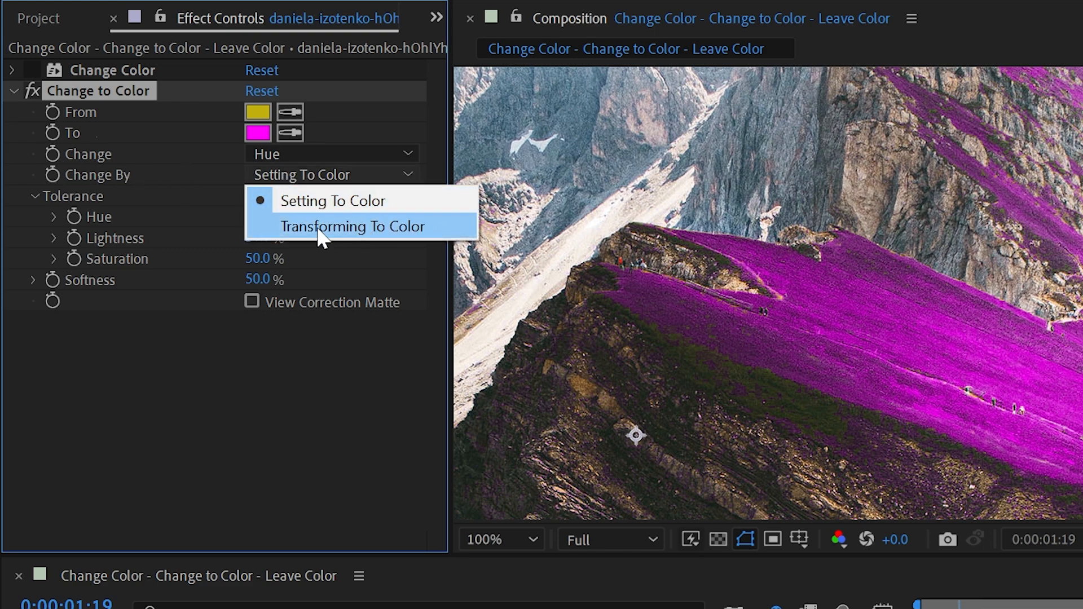
click(354, 226)
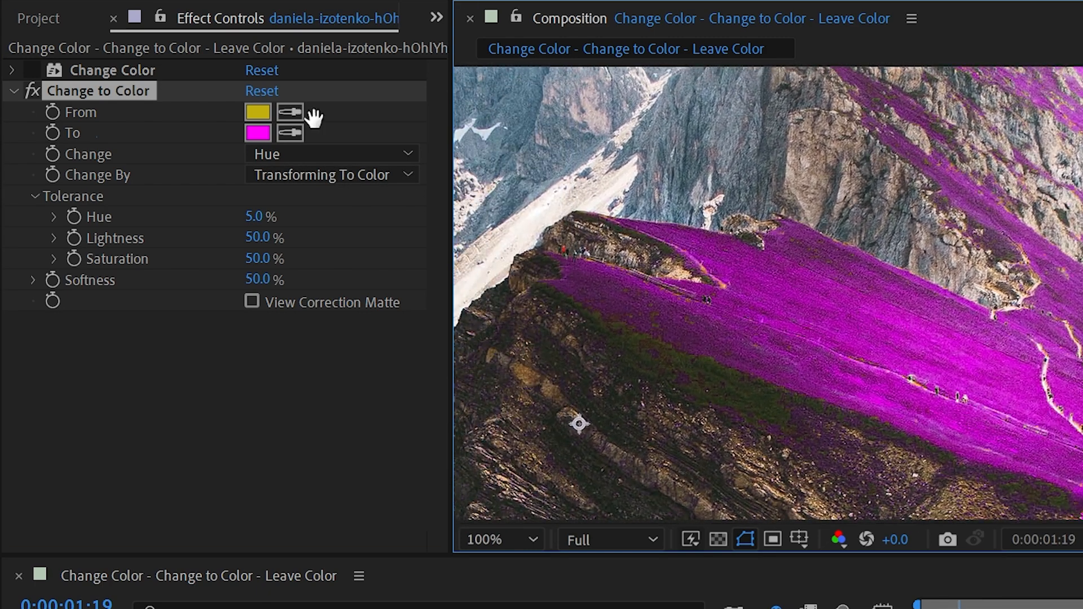
click(332, 175)
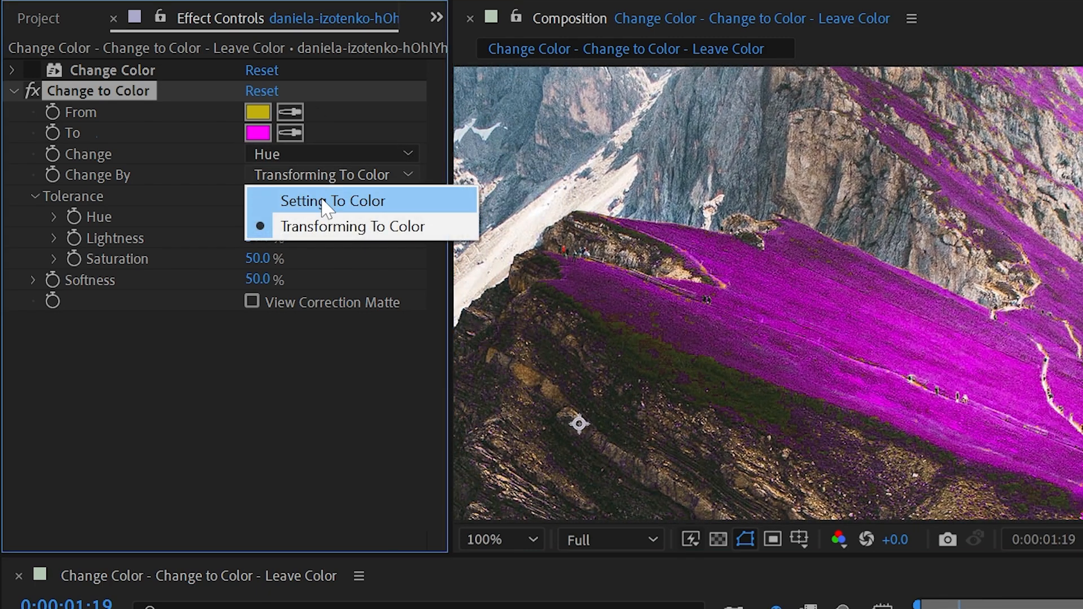
click(334, 201)
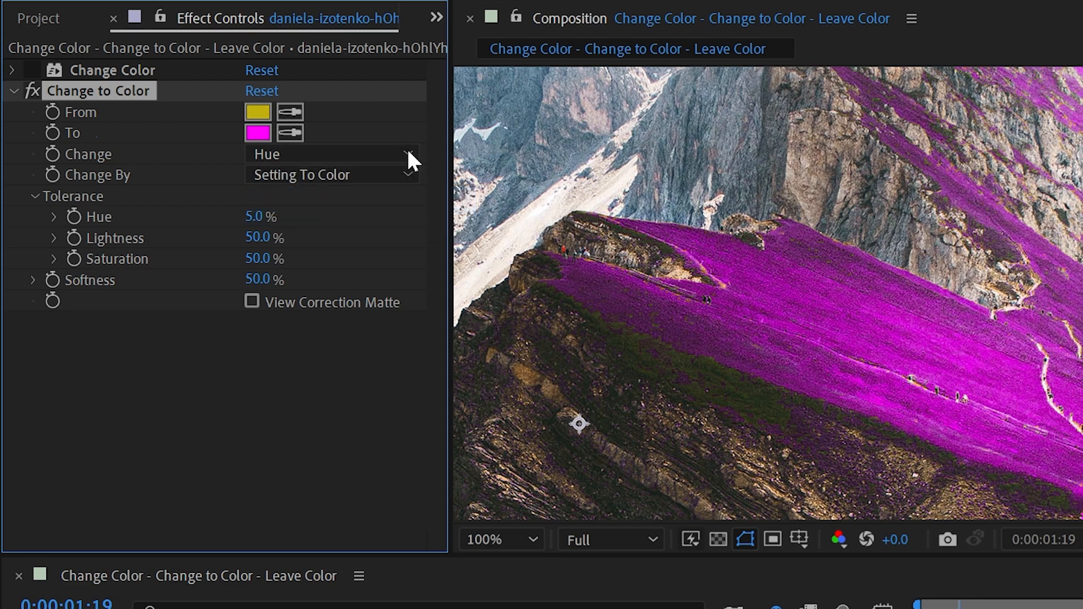
mouse_move(752, 291)
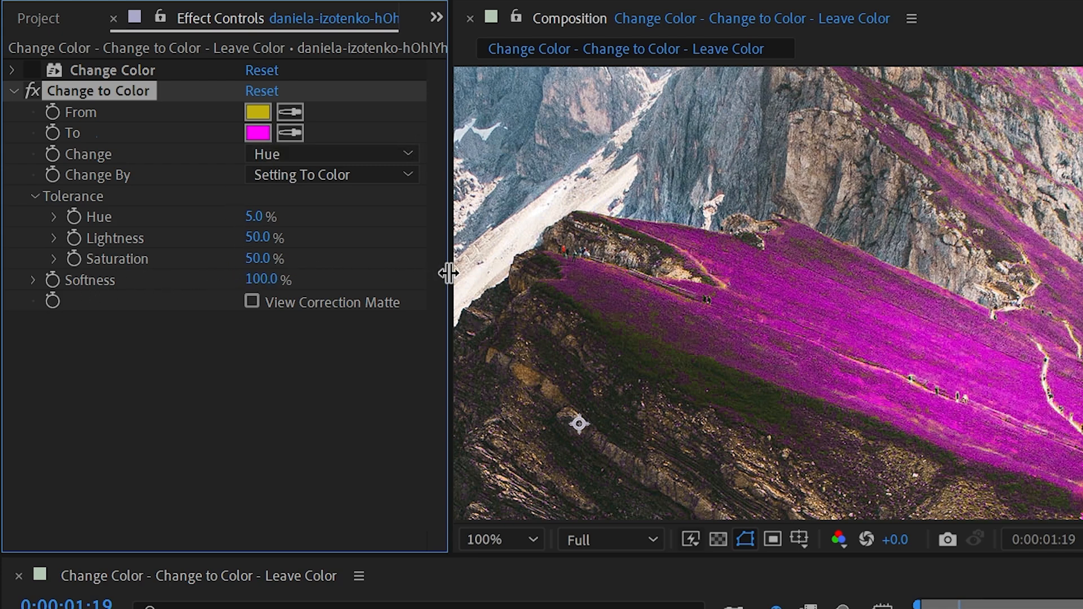
Compare Transforming To Color against Setting To Color, ending on Setting To Color.
click(331, 174)
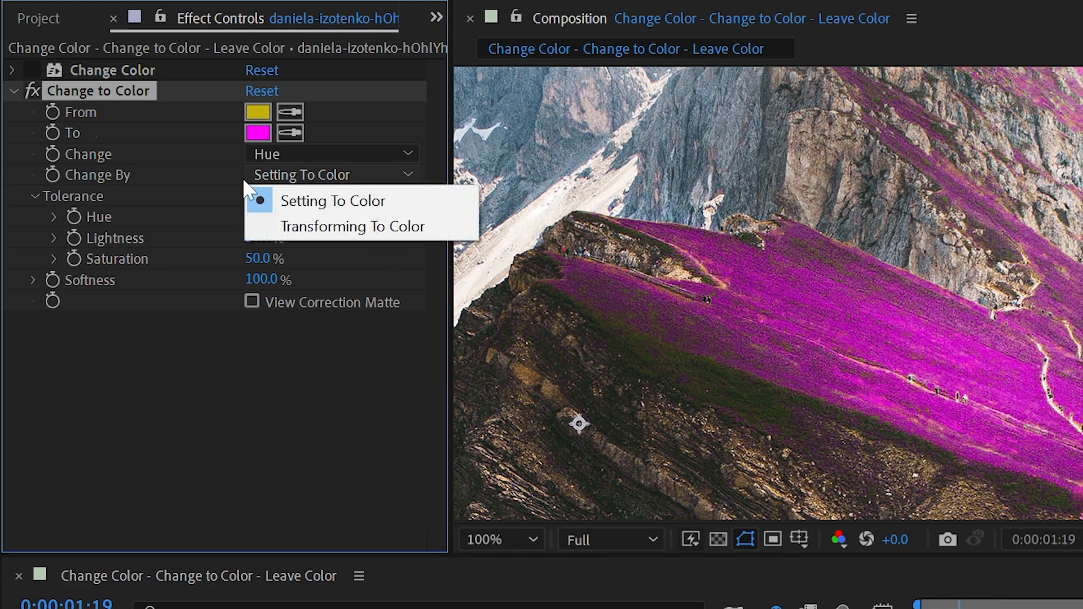
click(353, 225)
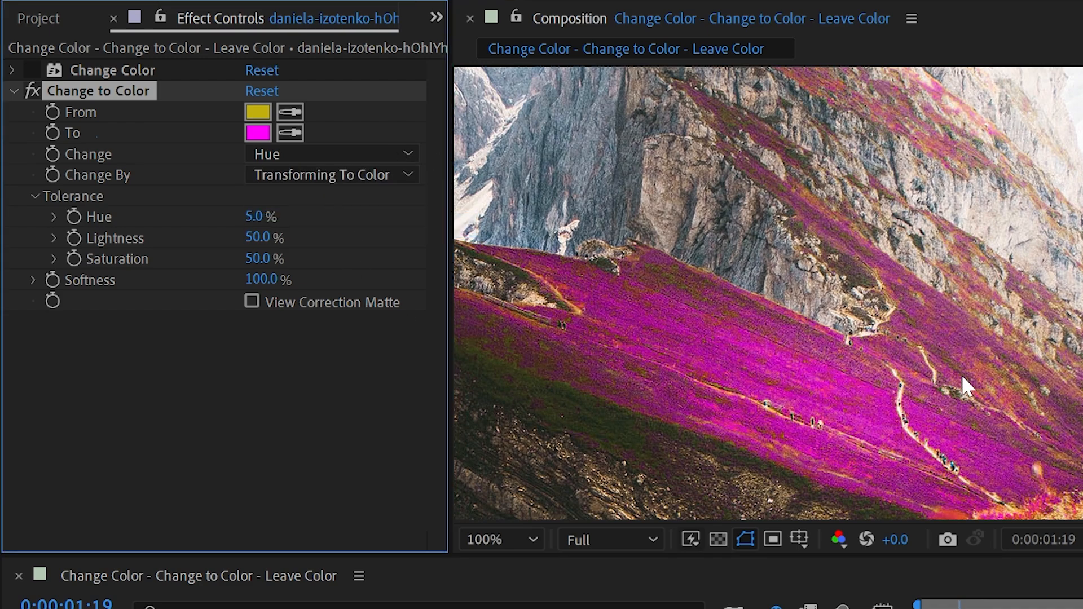
mouse_move(736, 283)
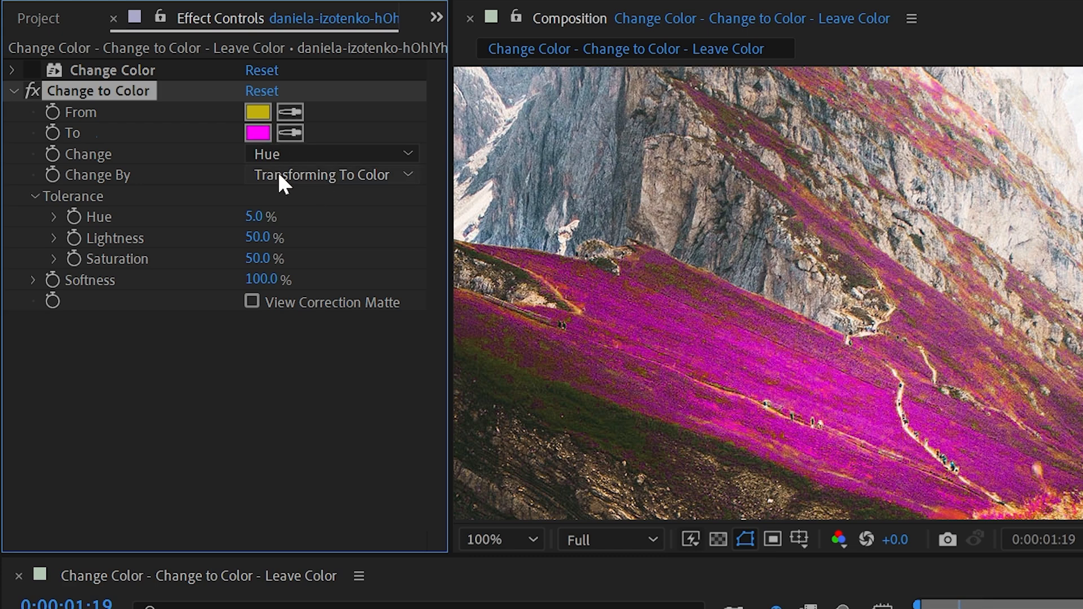
click(332, 174)
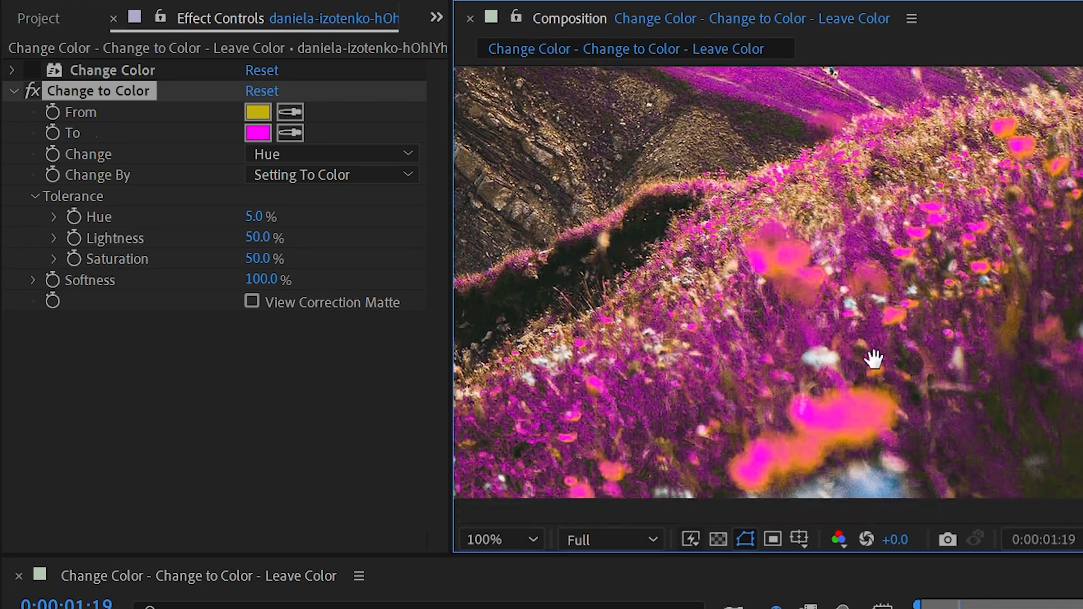
click(330, 174)
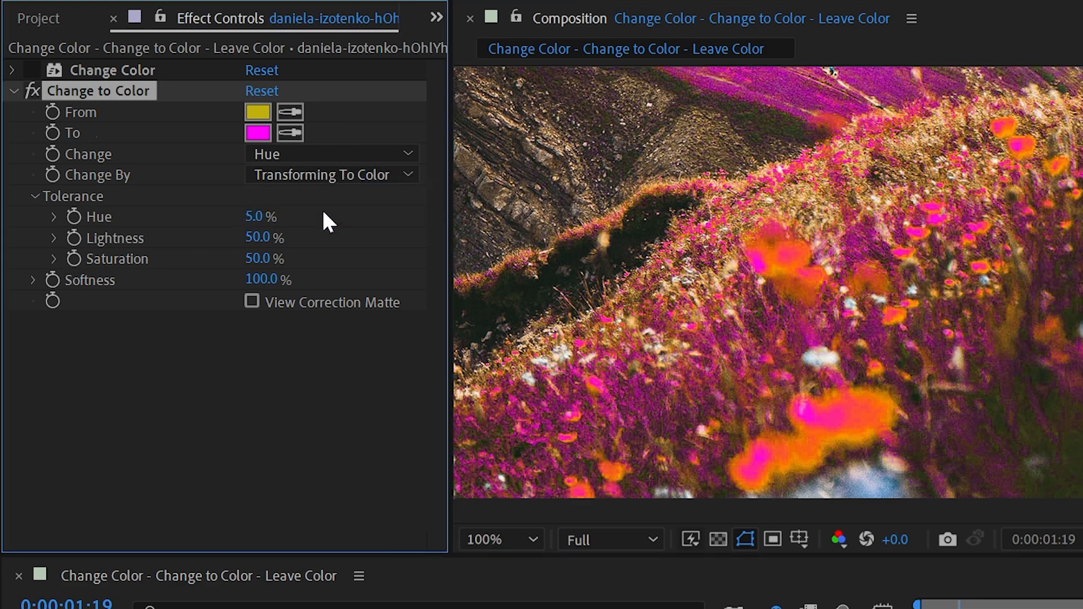
click(32, 90)
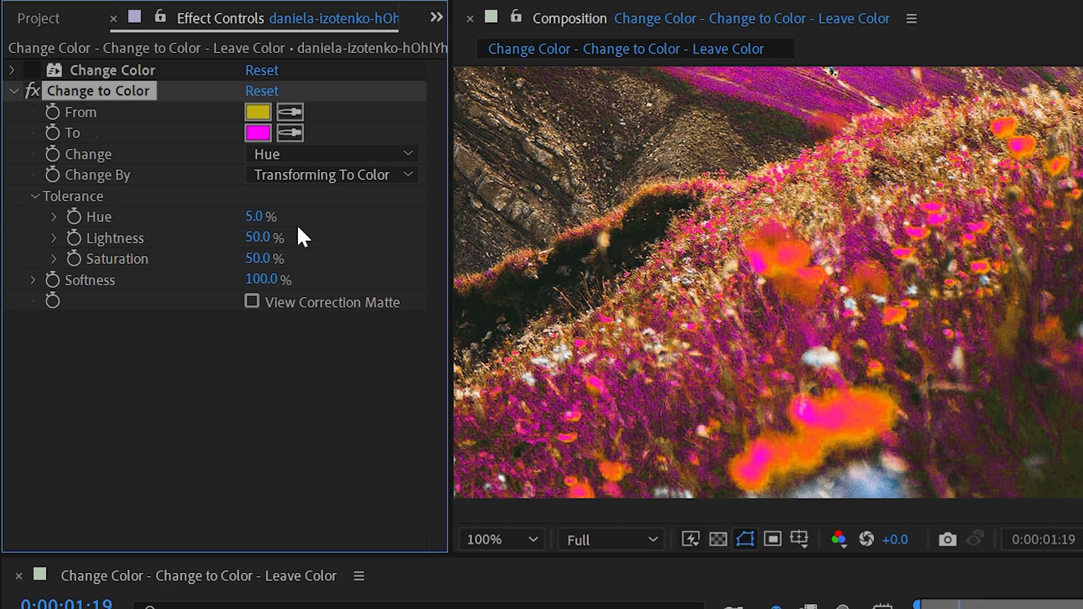
click(332, 175)
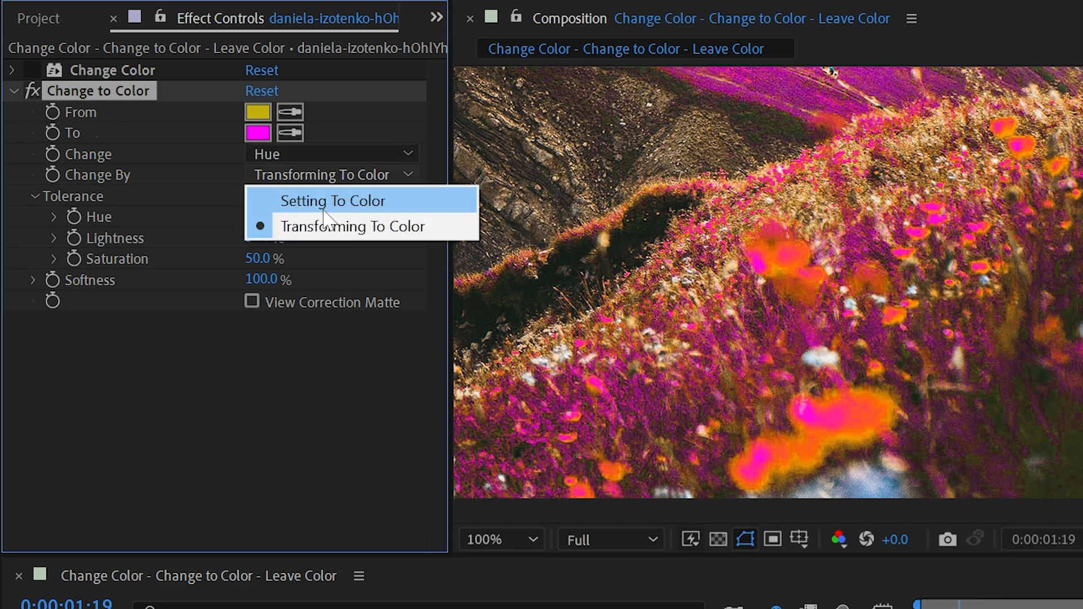
click(333, 200)
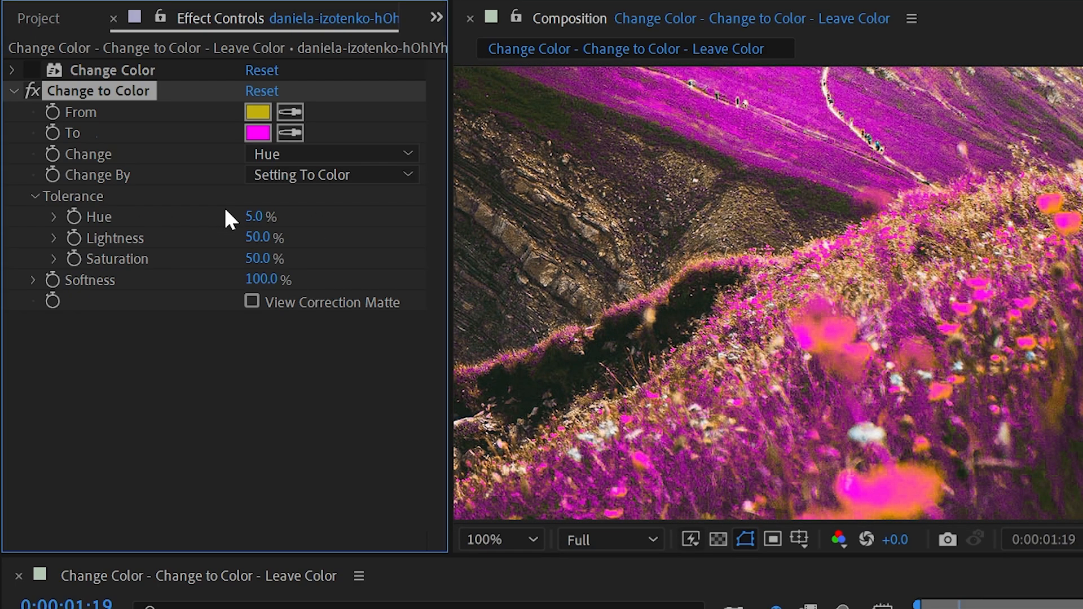
mouse_move(136, 137)
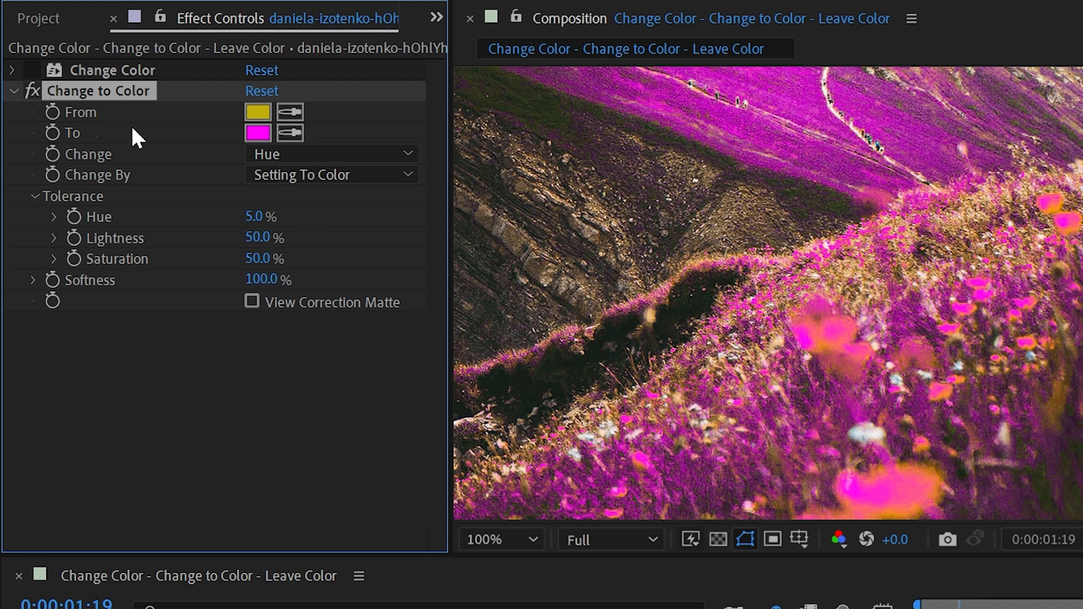
Scrub the Hue tolerance up and down, settling back at 5%.
drag(261, 216, 269, 215)
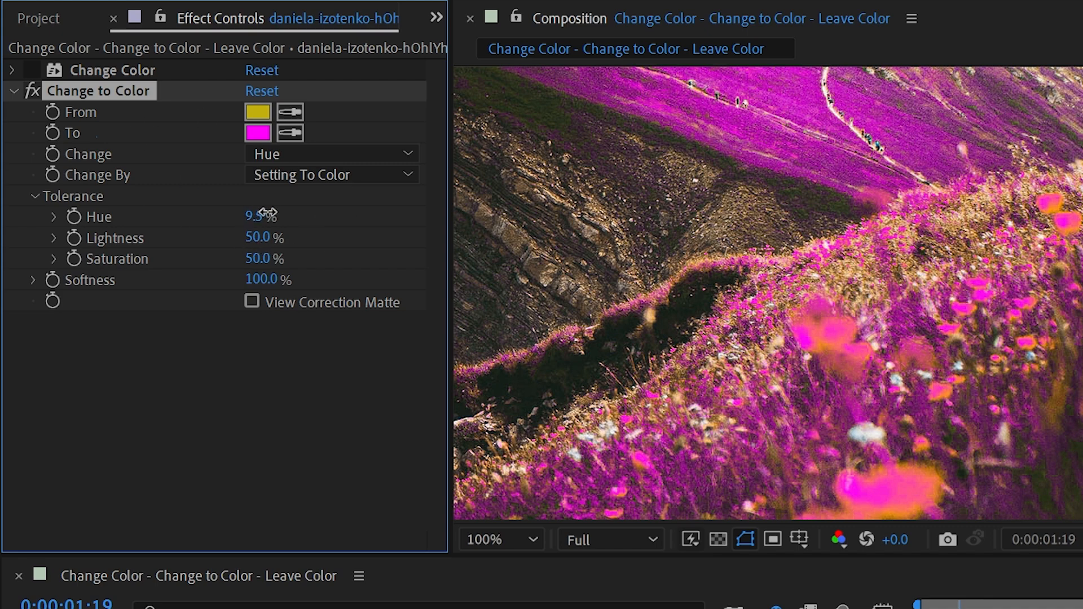
drag(259, 215, 249, 215)
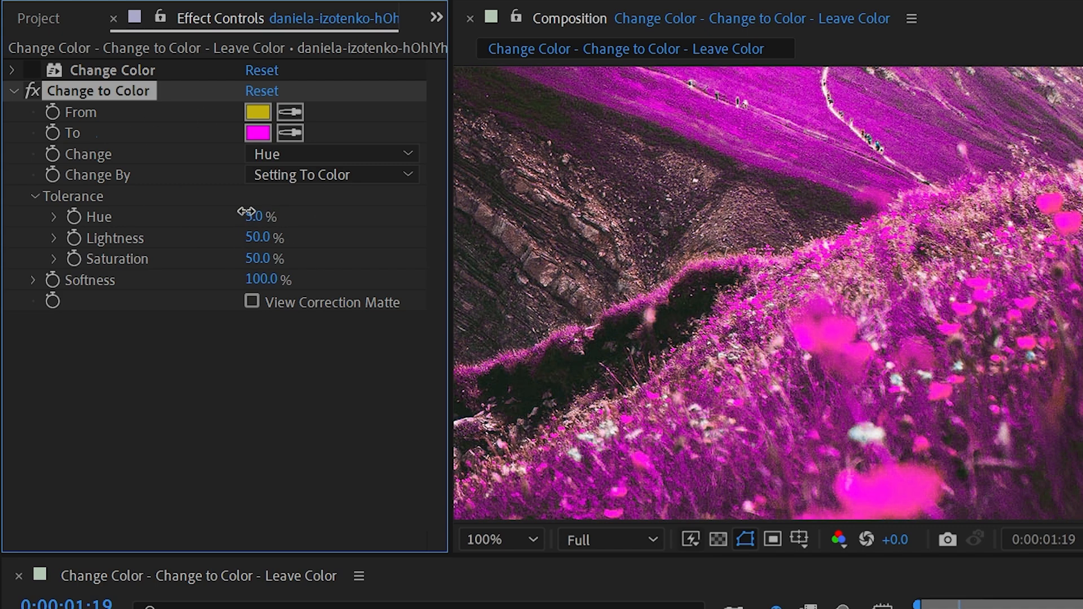
drag(262, 216, 235, 216)
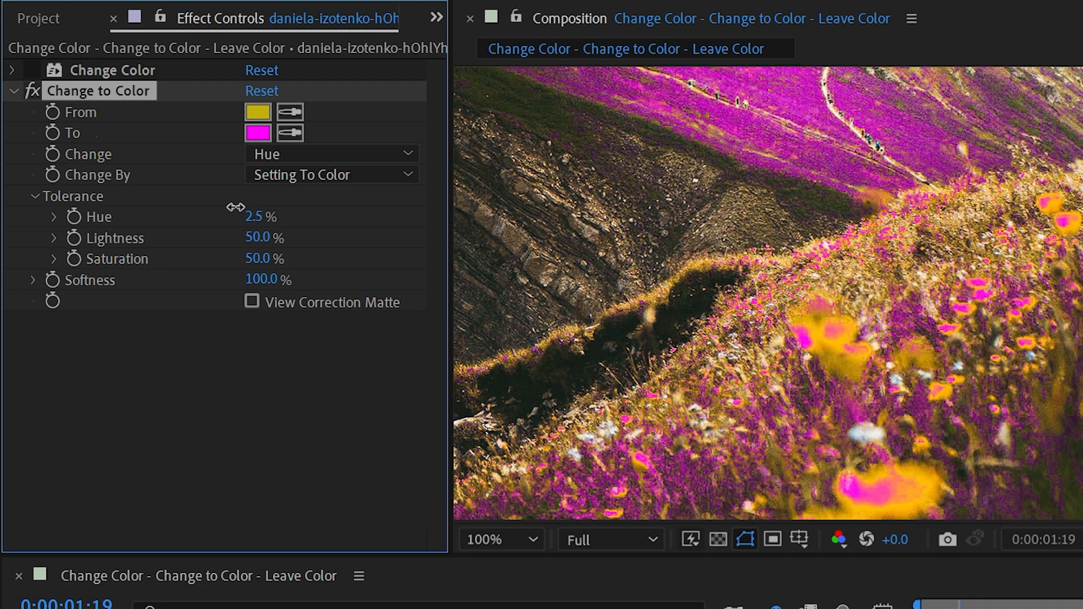
drag(256, 216, 263, 216)
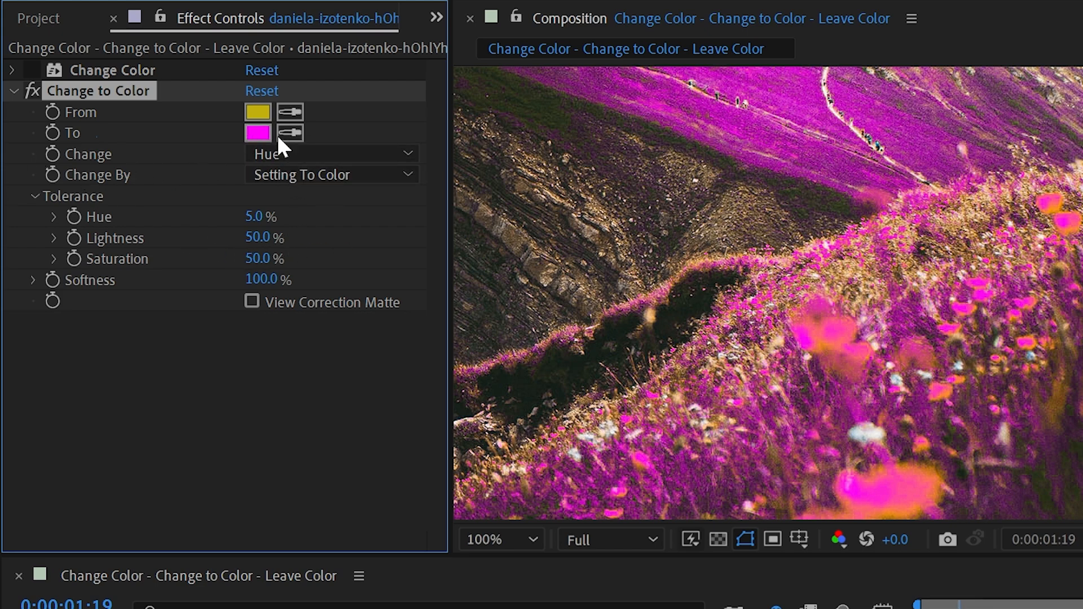
Set Change to Hue, Lightness & Saturation and enable View Correction Matte.
click(332, 154)
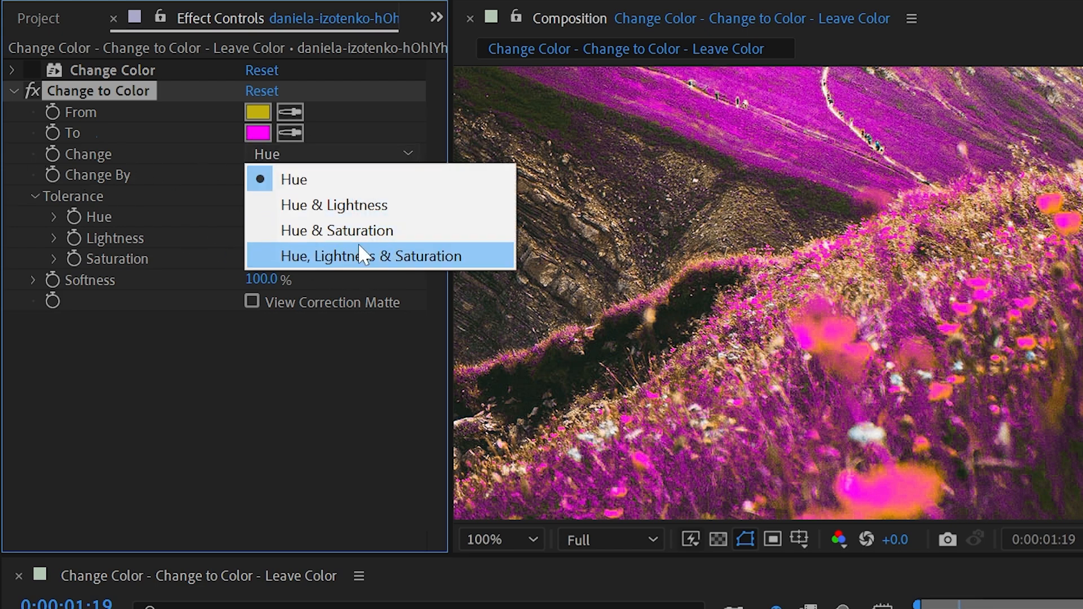
click(367, 255)
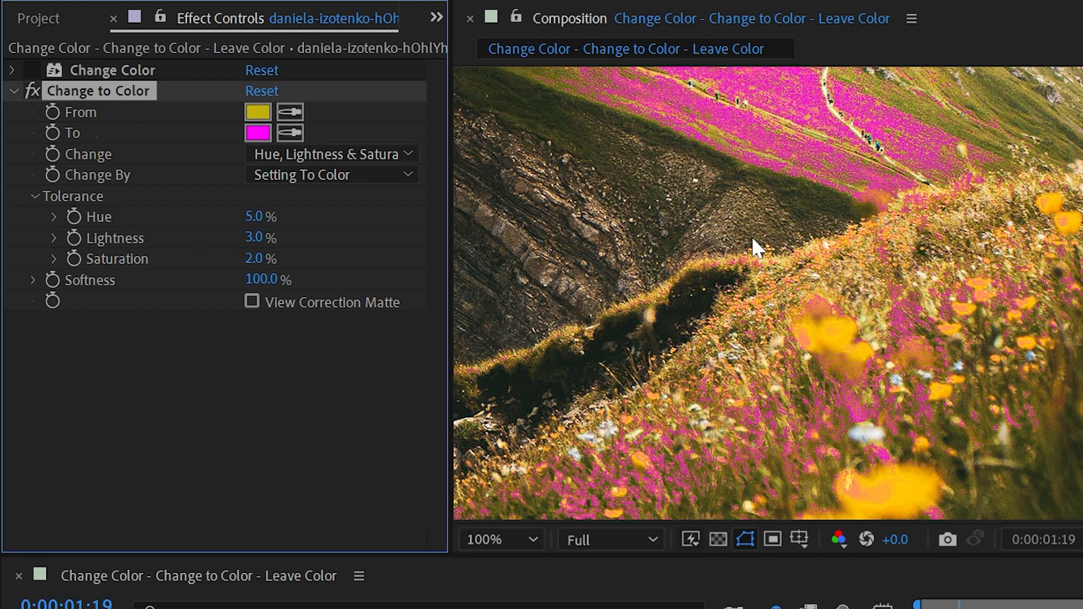
mouse_move(238, 307)
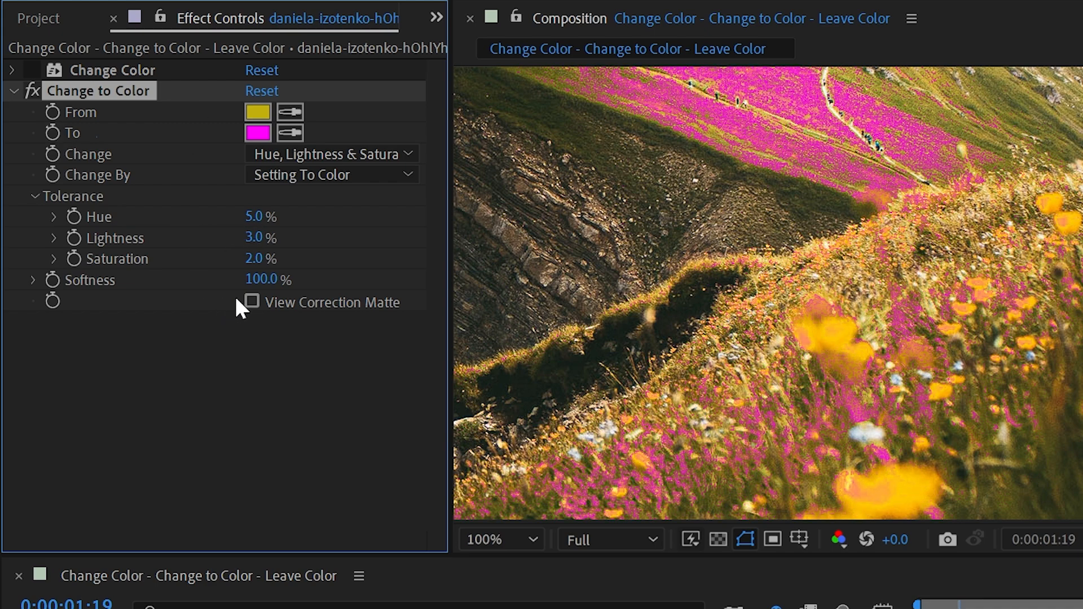
click(251, 302)
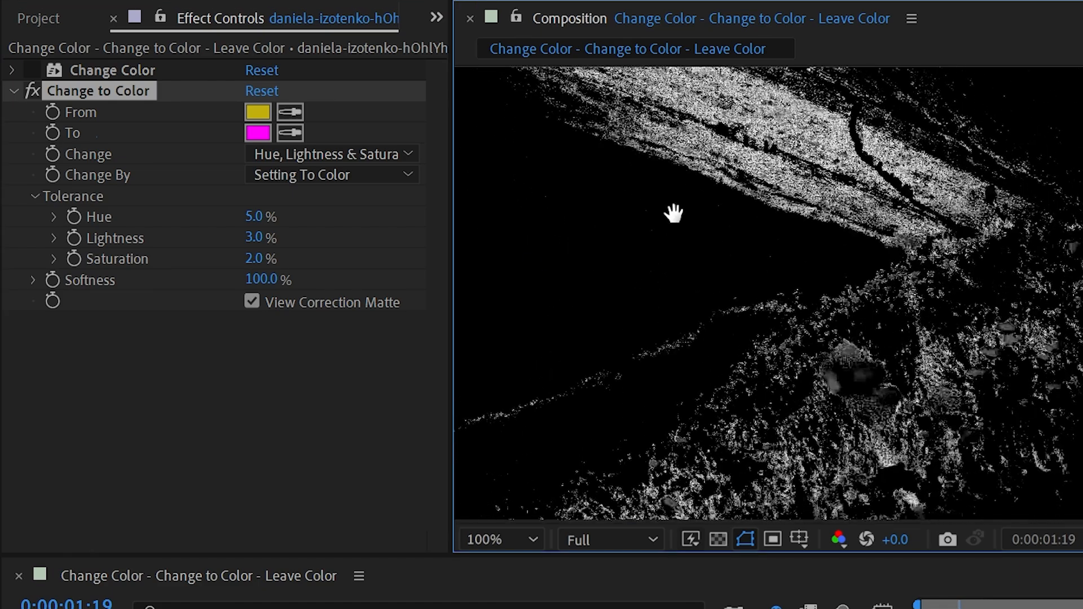
click(489, 539)
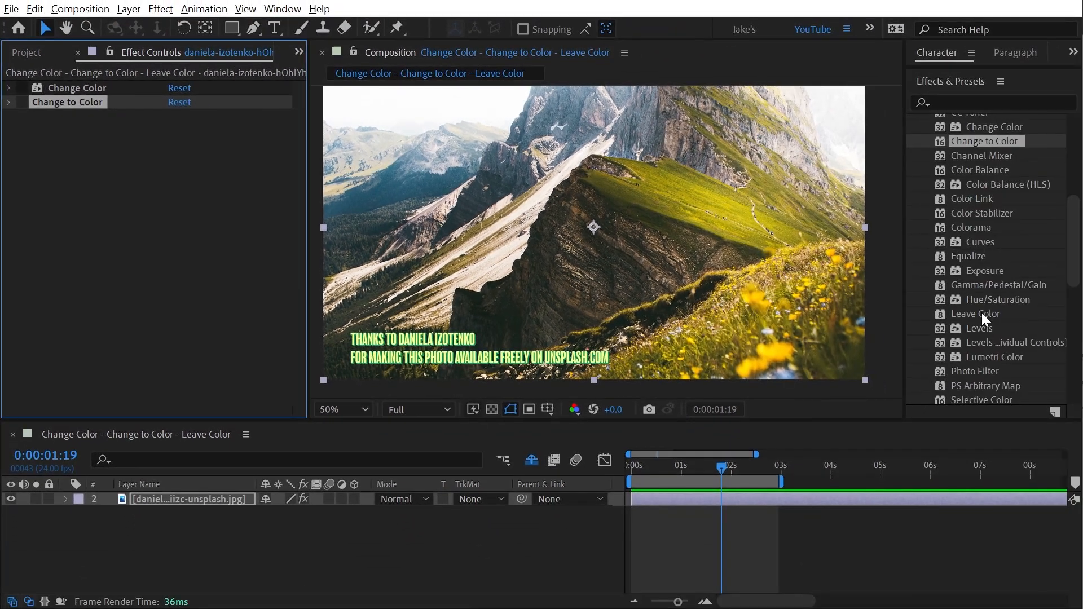
Add Leave Color and eyedrop a yellow flower as the Color To Leave.
double_click(979, 314)
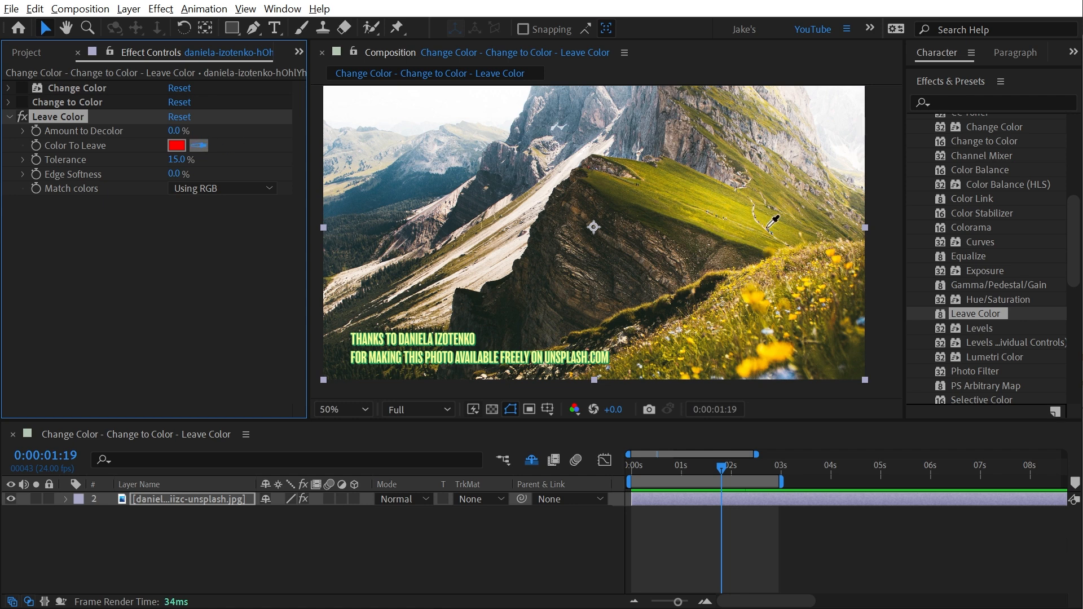
mouse_move(767, 343)
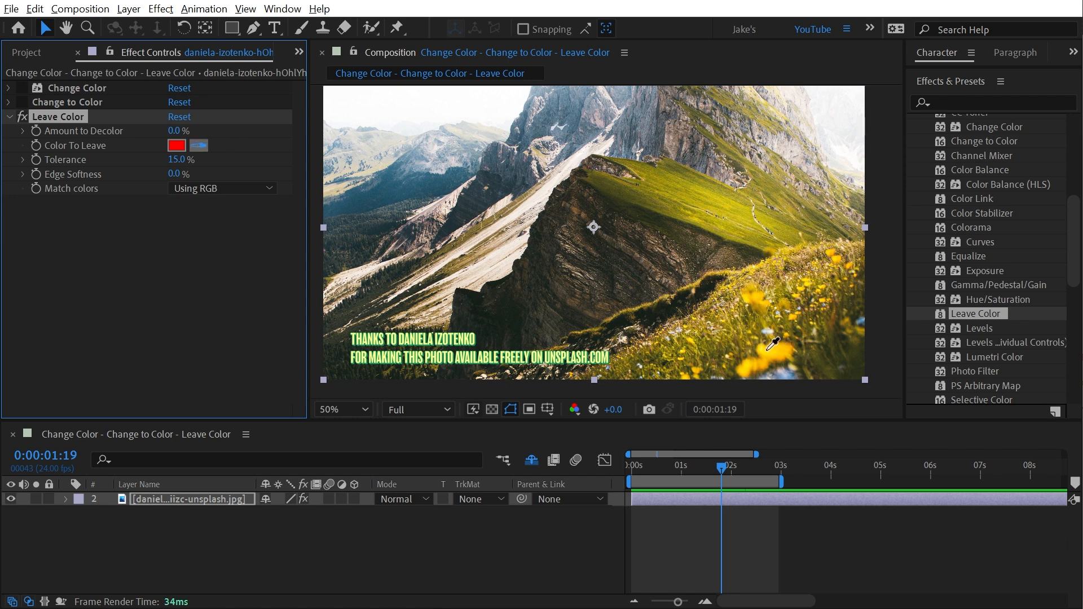
click(767, 357)
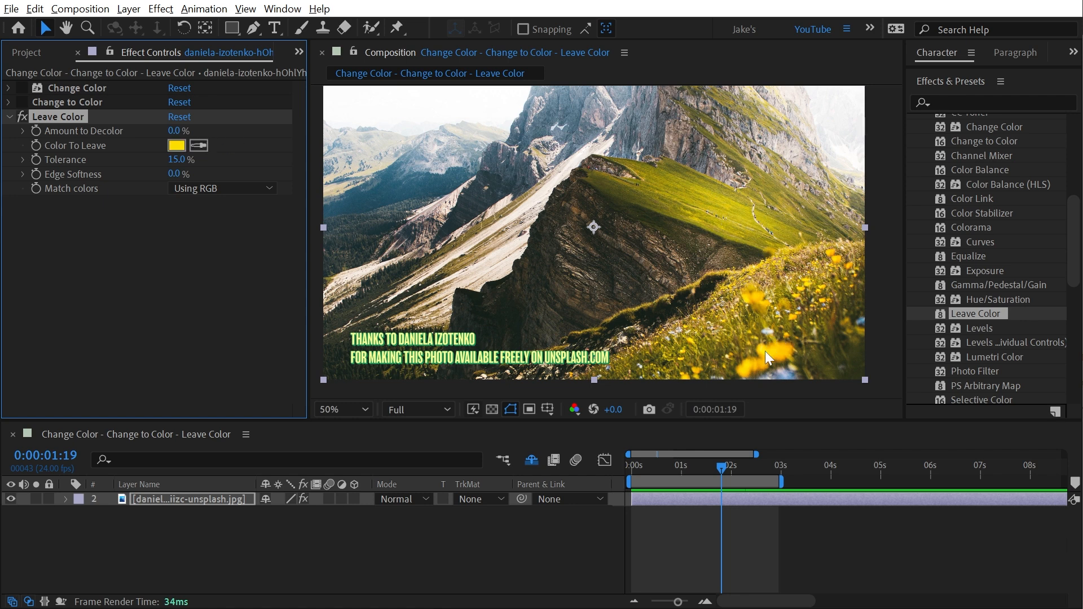
mouse_move(154, 142)
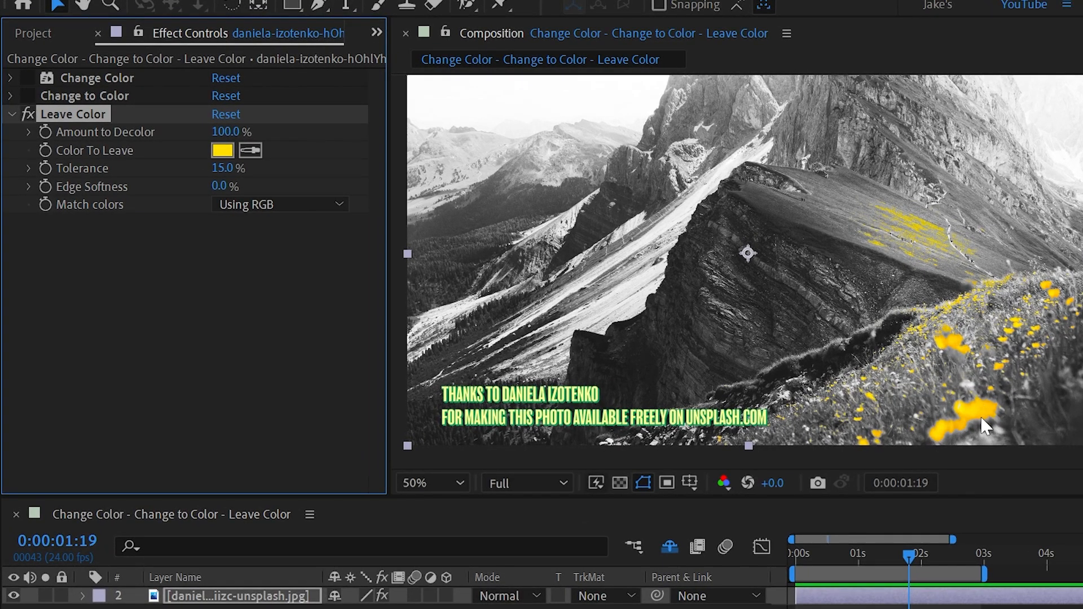
mouse_move(866, 291)
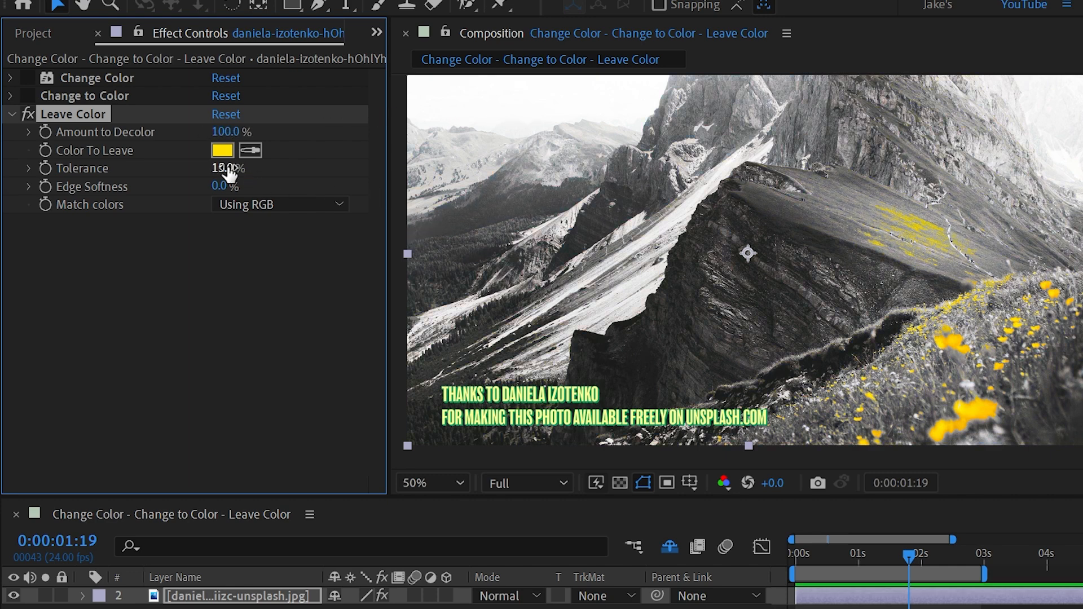
Adjust Leave Color tolerance and edge softness, and switch Match colors to Using Hue.
drag(228, 168, 214, 168)
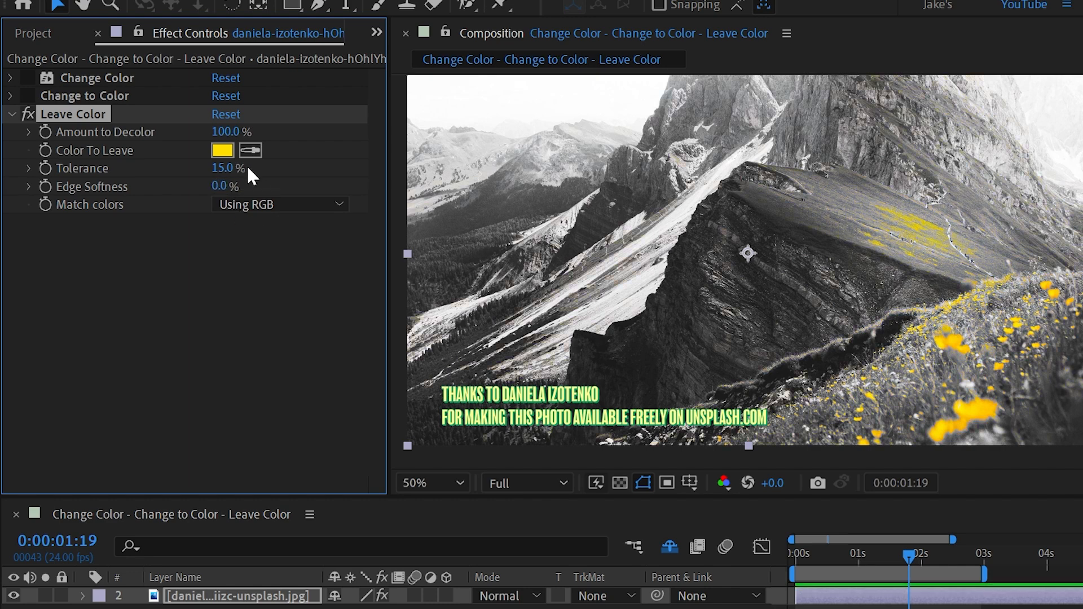
drag(225, 185, 245, 185)
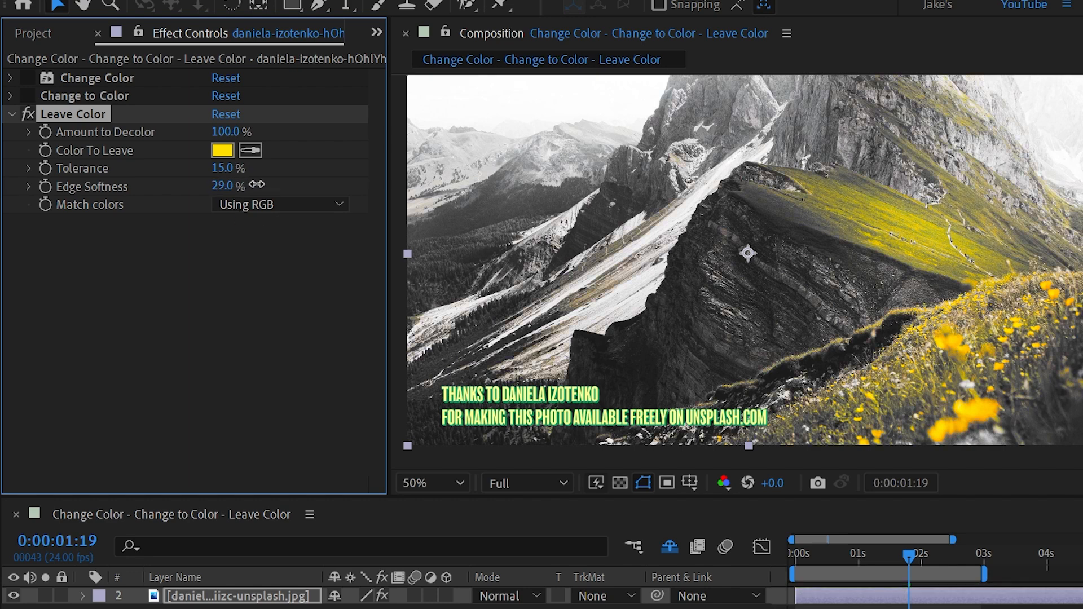
click(280, 203)
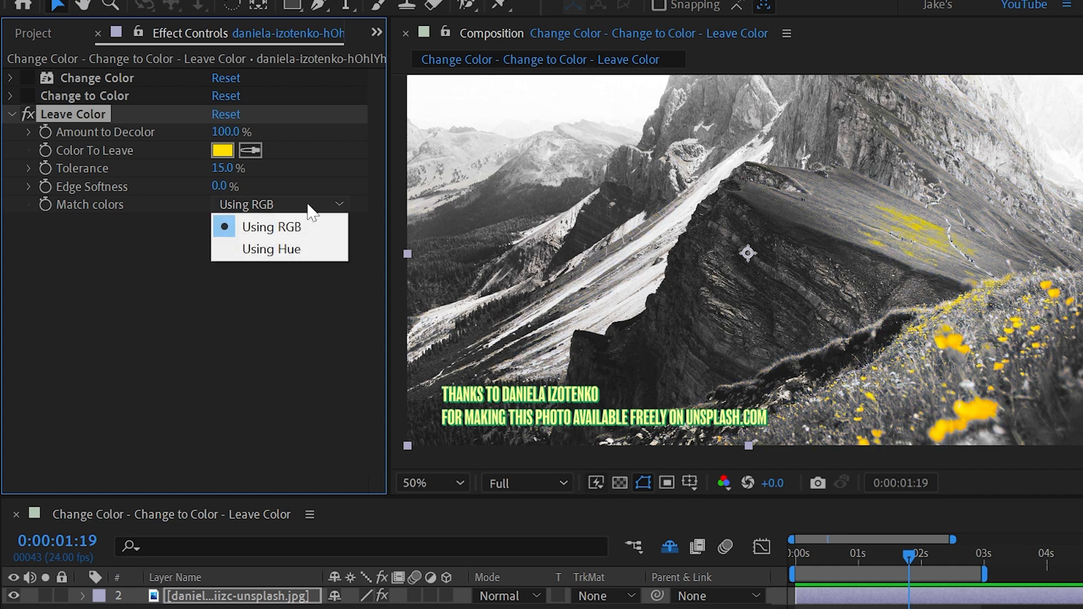
click(271, 249)
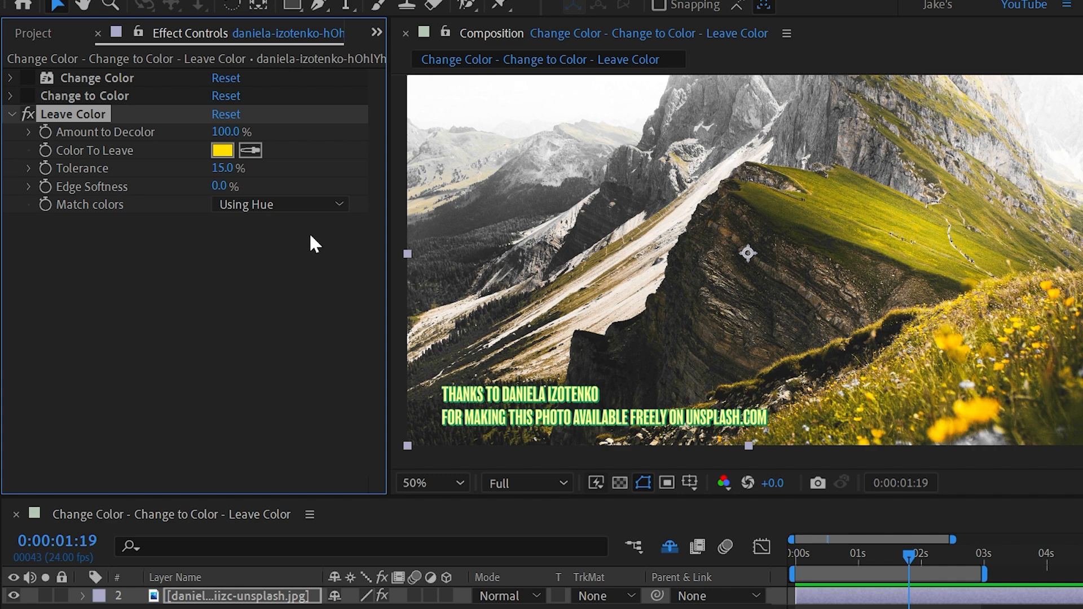
mouse_move(253, 196)
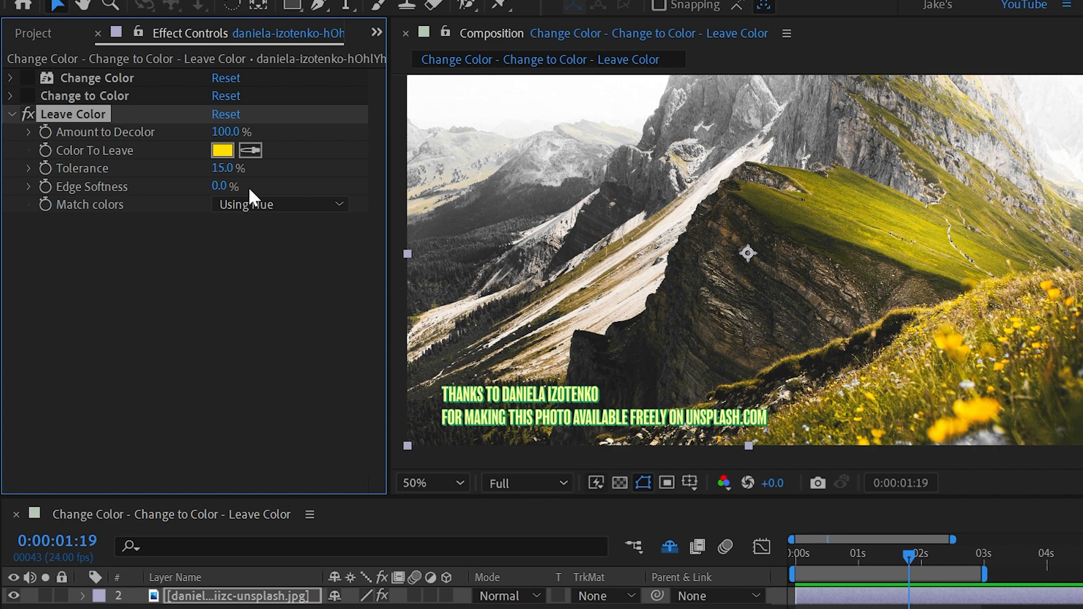
Lower Leave Color tolerance to 9% while keeping Match colors on Using Hue.
drag(228, 169, 214, 168)
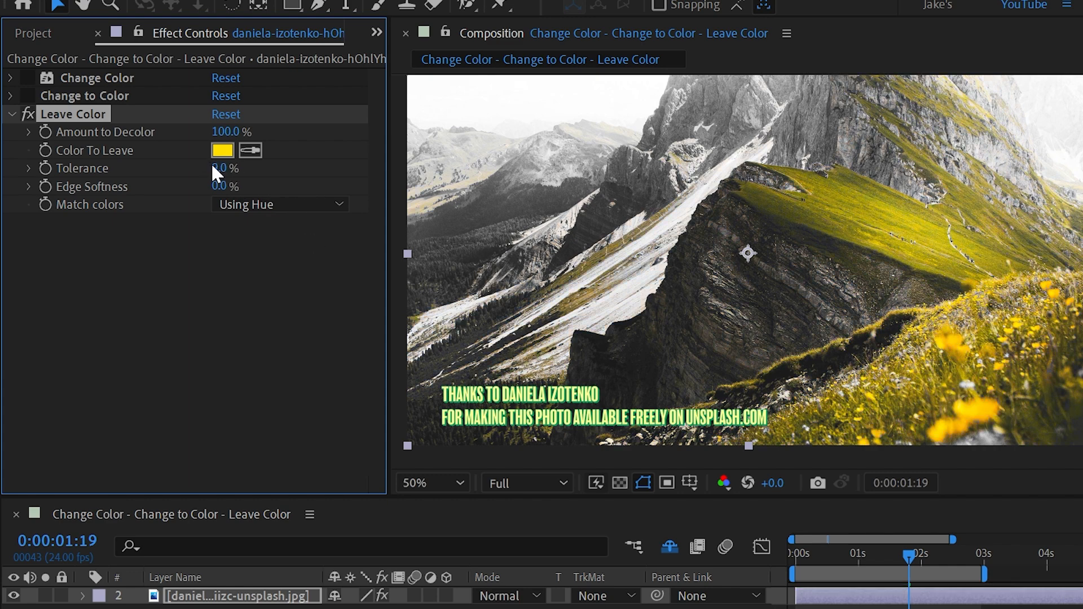
click(280, 203)
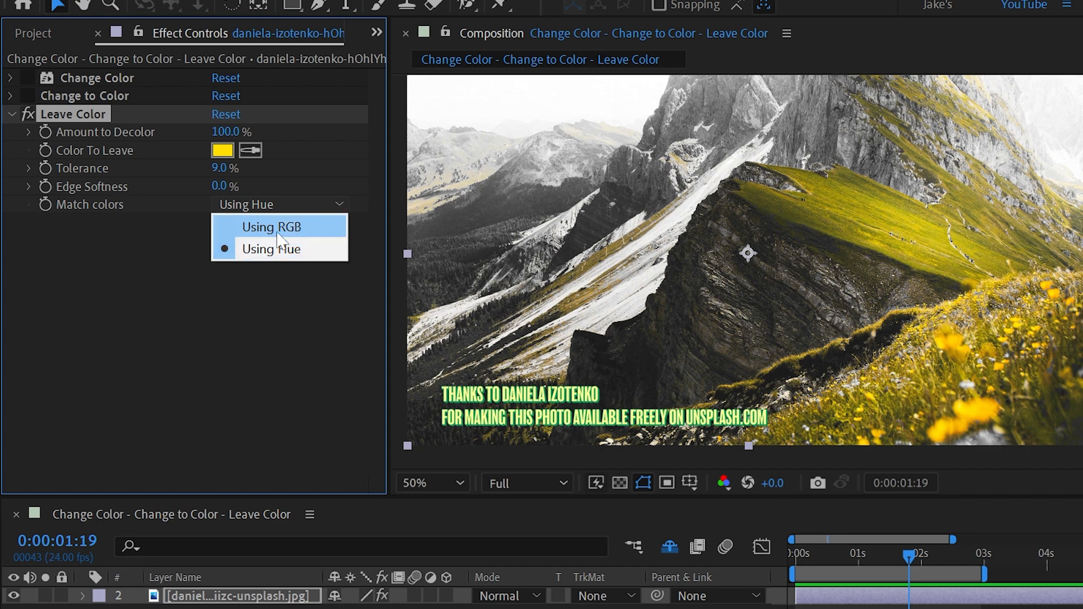
mouse_move(326, 233)
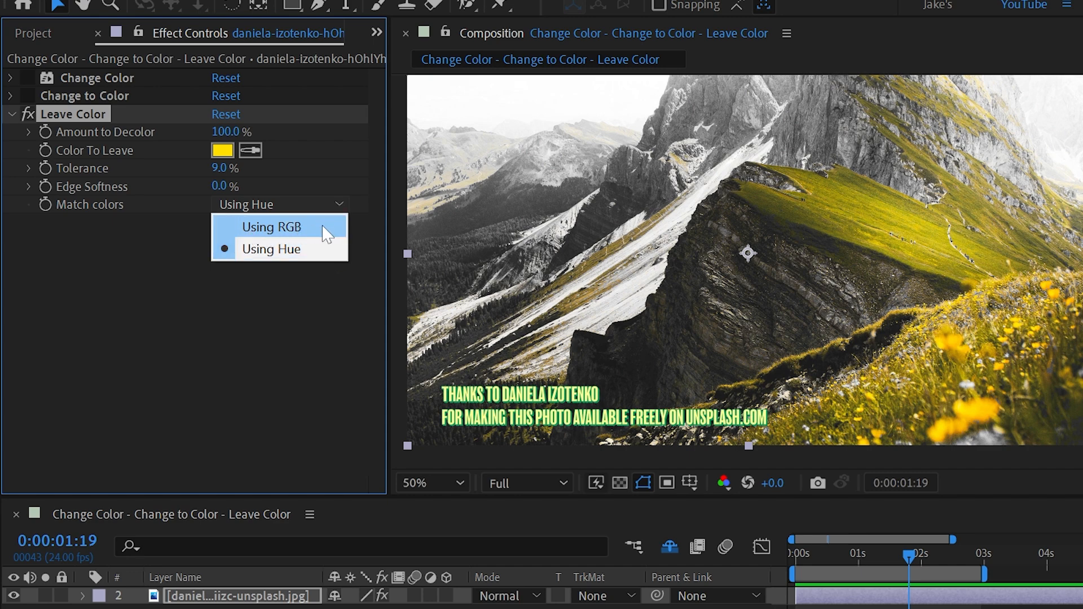
mouse_move(290, 248)
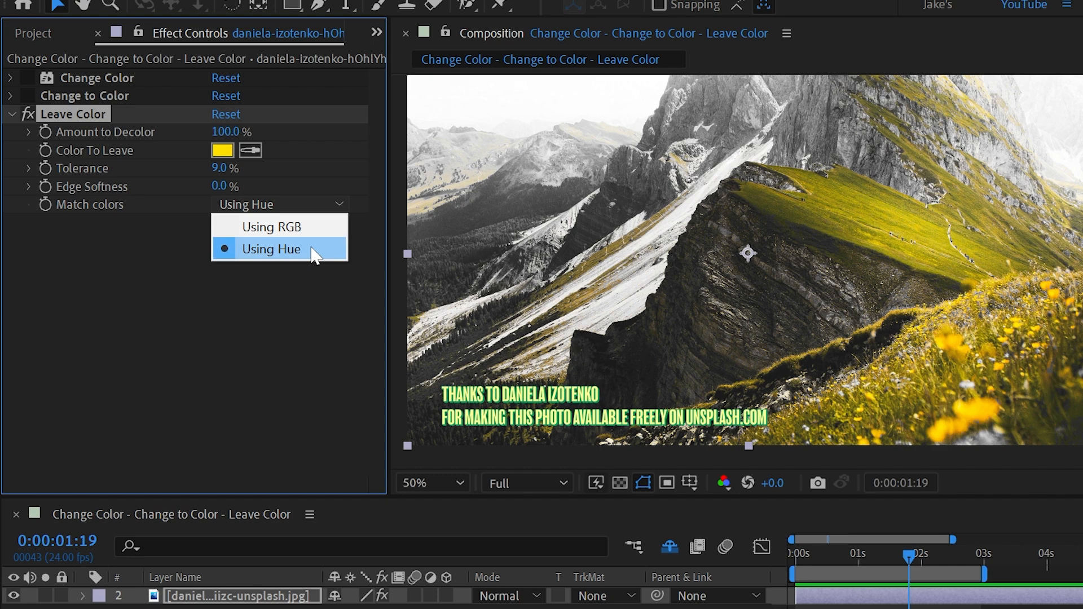
click(271, 249)
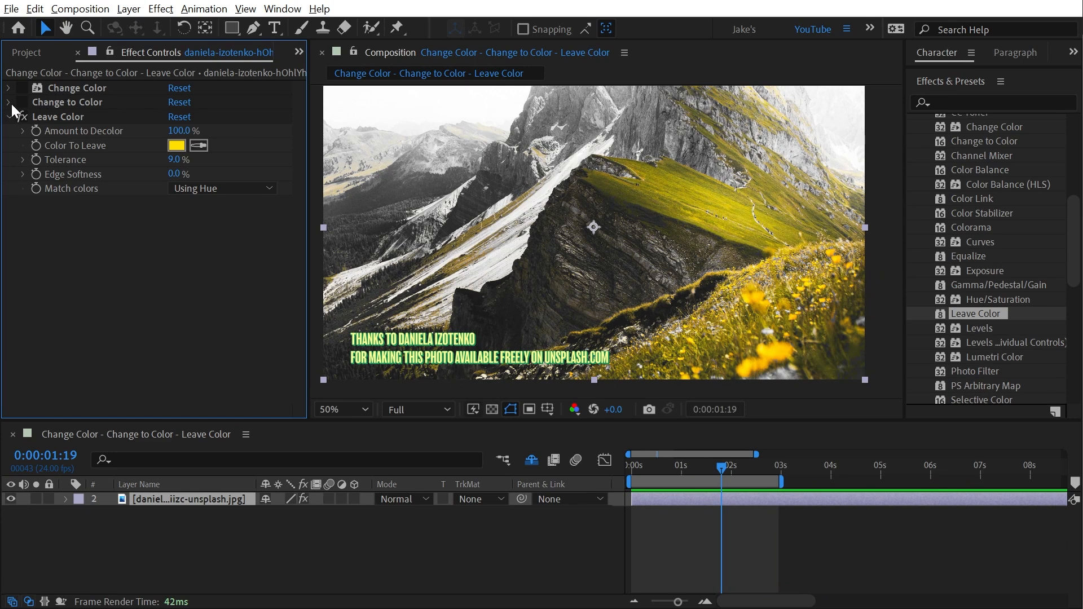
Expand the Change to Color and Change Color settings in Effect Controls.
click(8, 102)
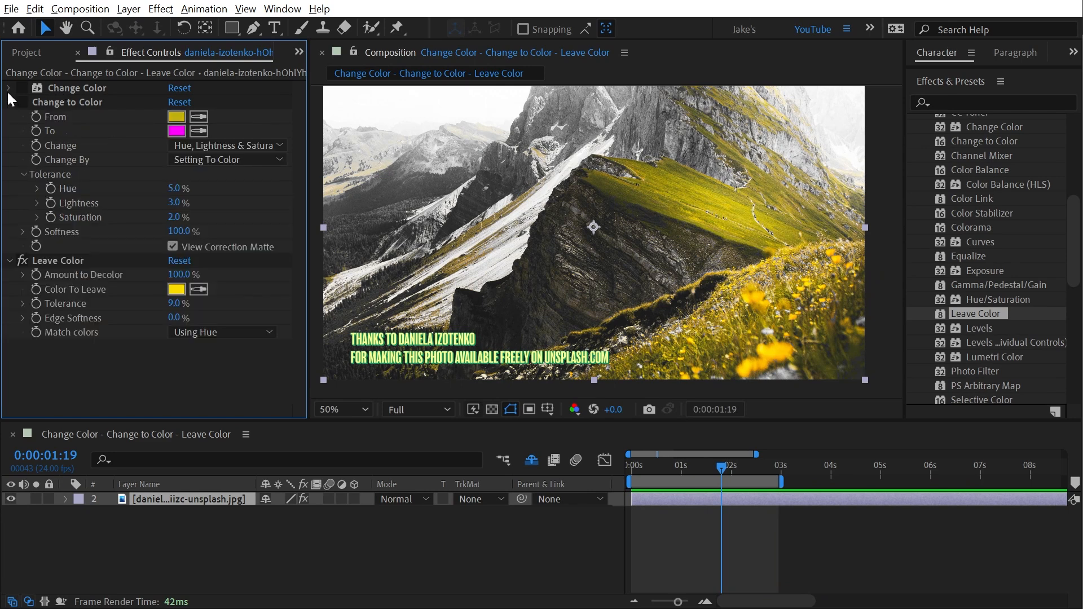
click(9, 88)
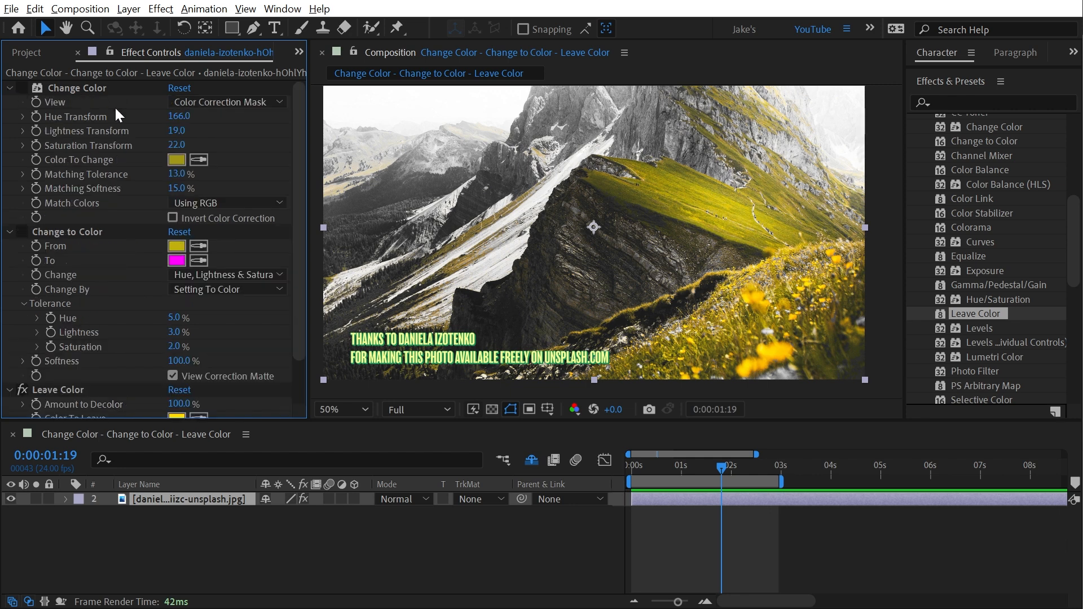
mouse_move(158, 161)
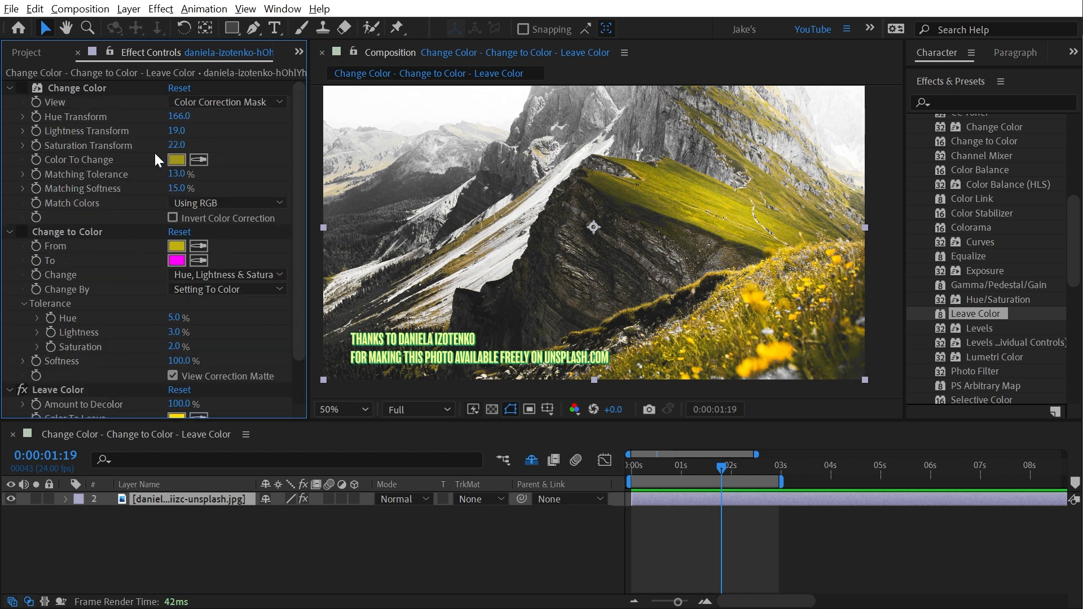
mouse_move(143, 179)
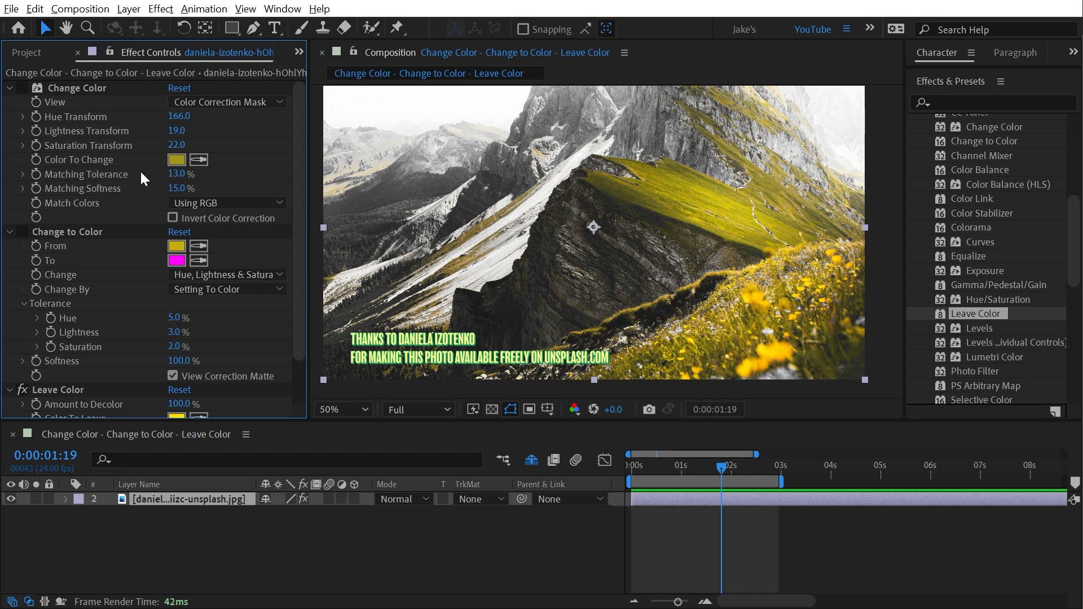